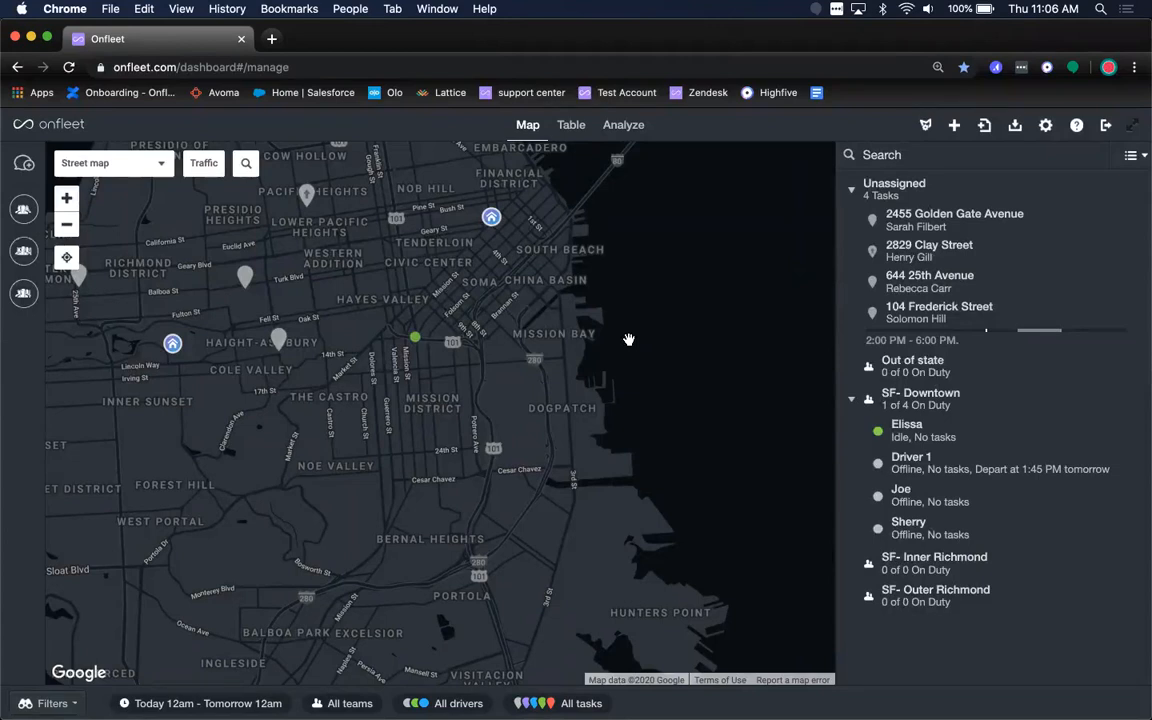
mouse_move(390, 418)
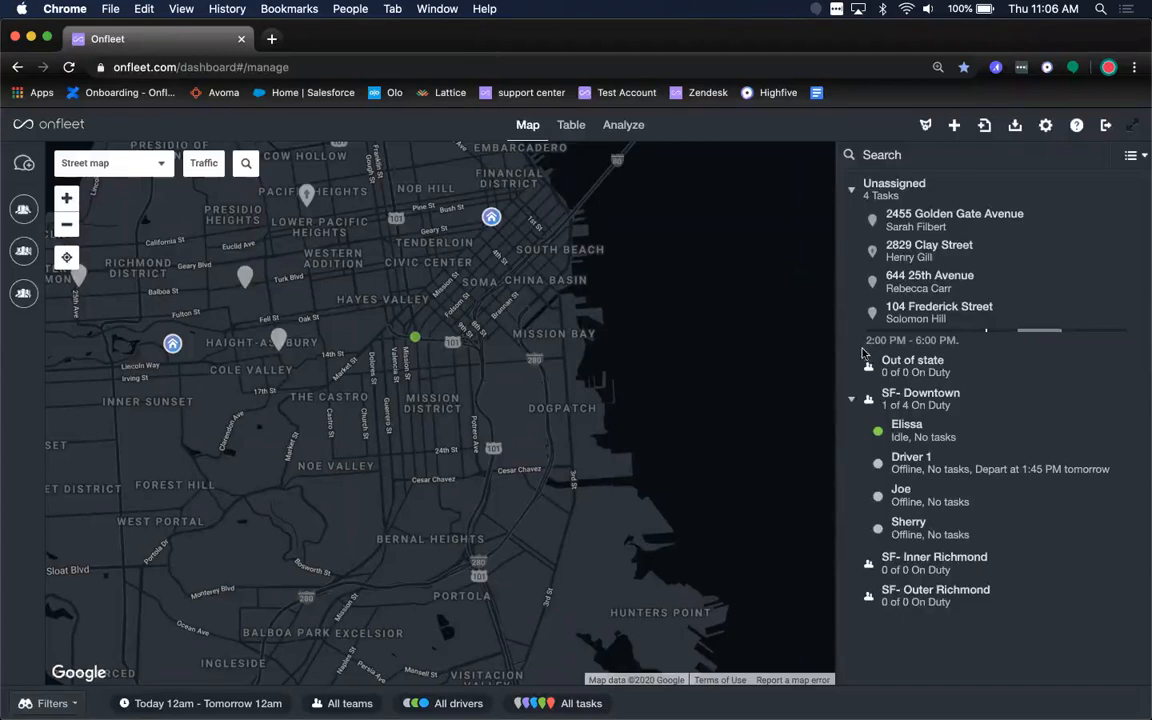
mouse_move(757, 251)
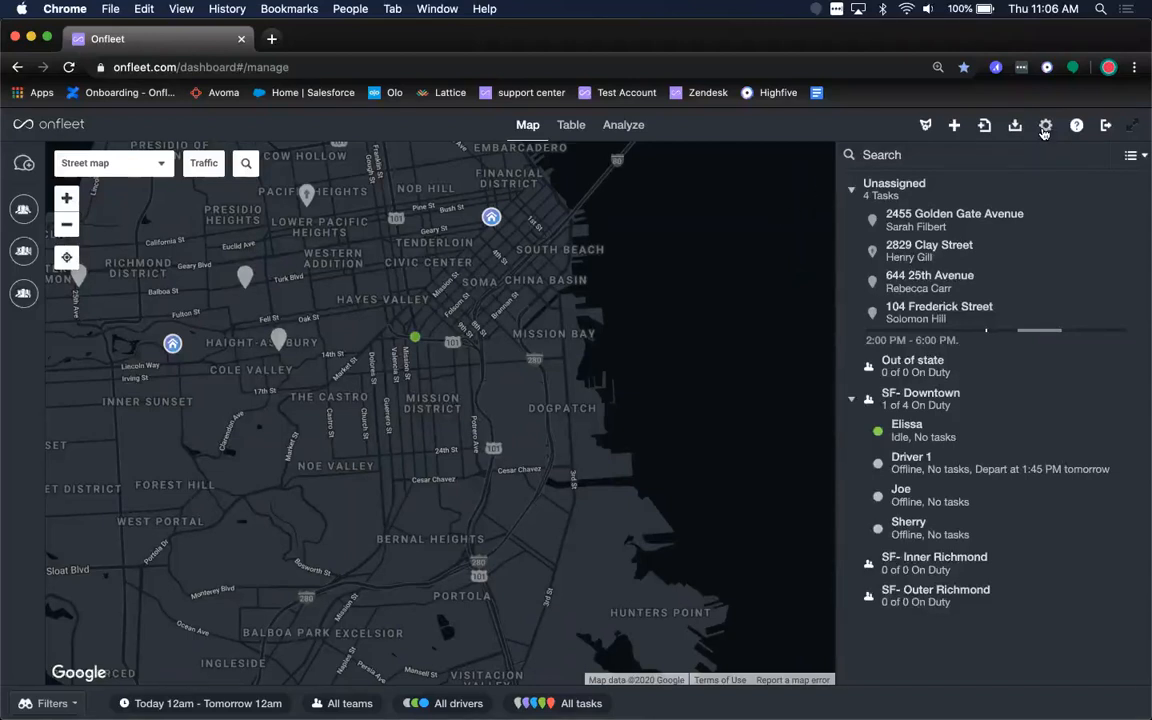
Step: Check in Settings > Add-ons that Linked Tasks and Route Optimization are switched on
click(1045, 125)
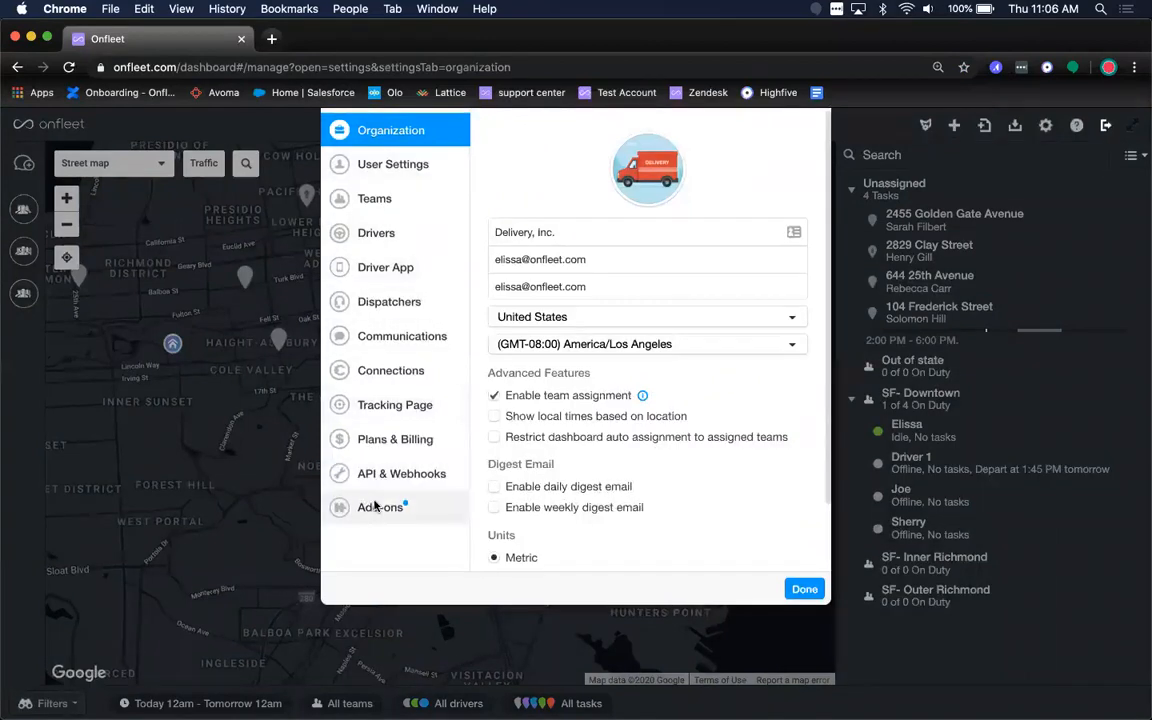
click(380, 507)
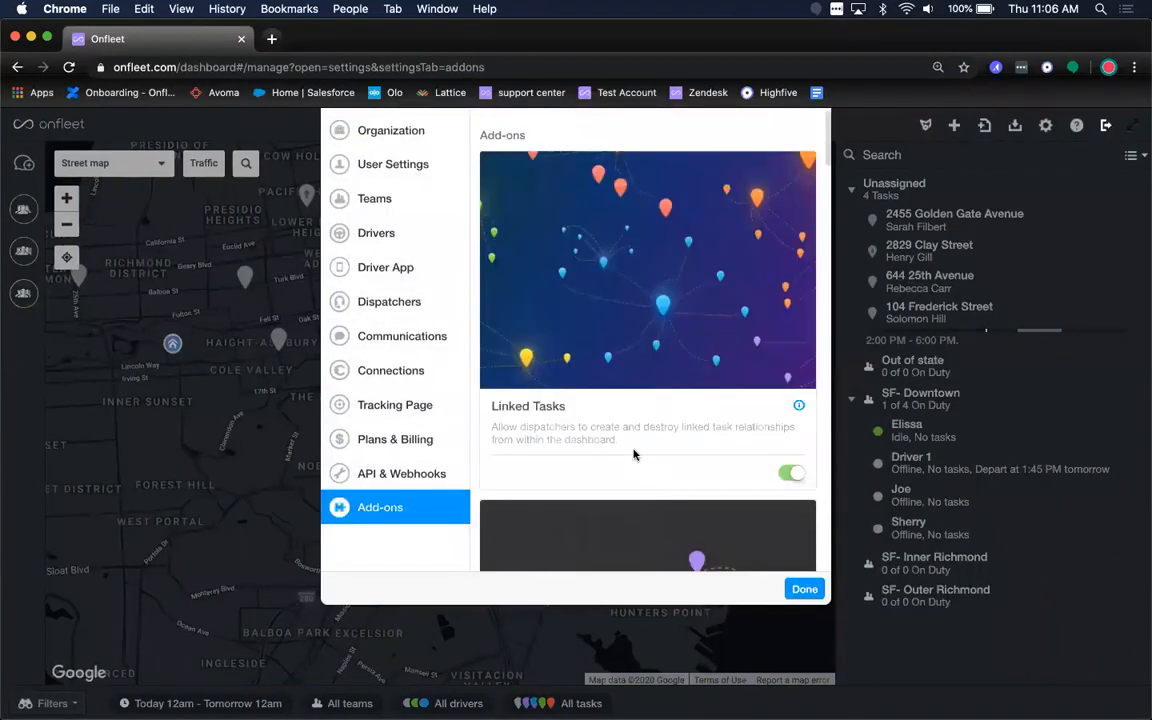
scroll(down, 3)
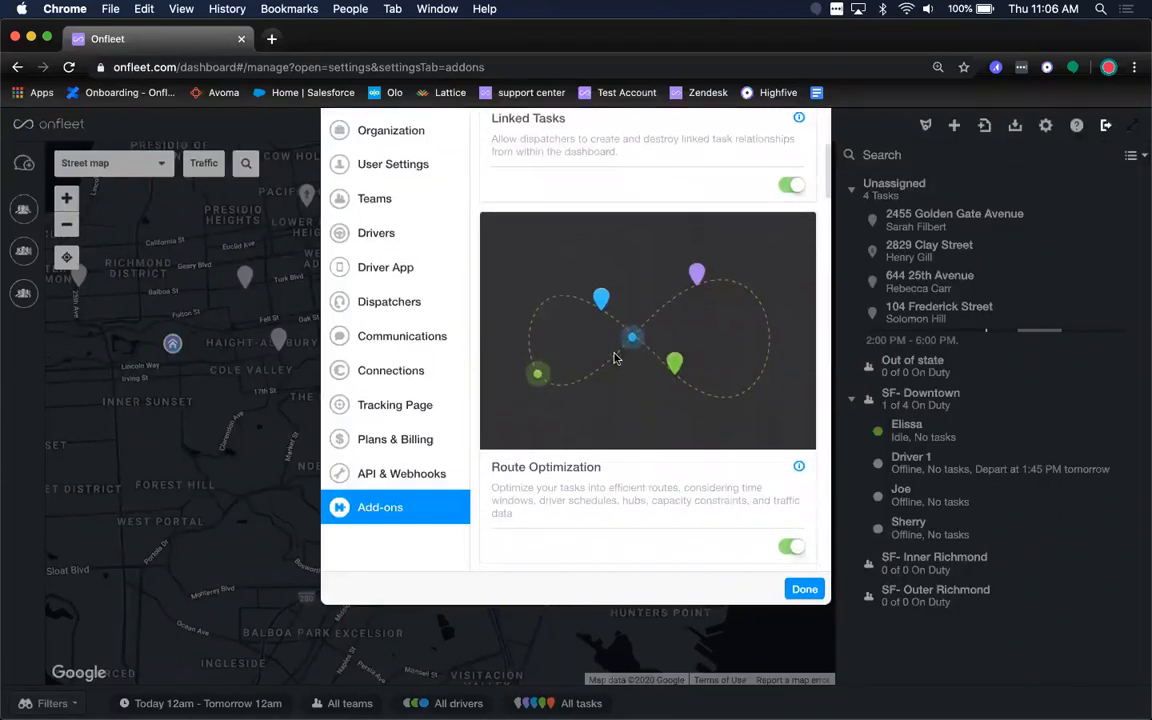
mouse_move(675, 490)
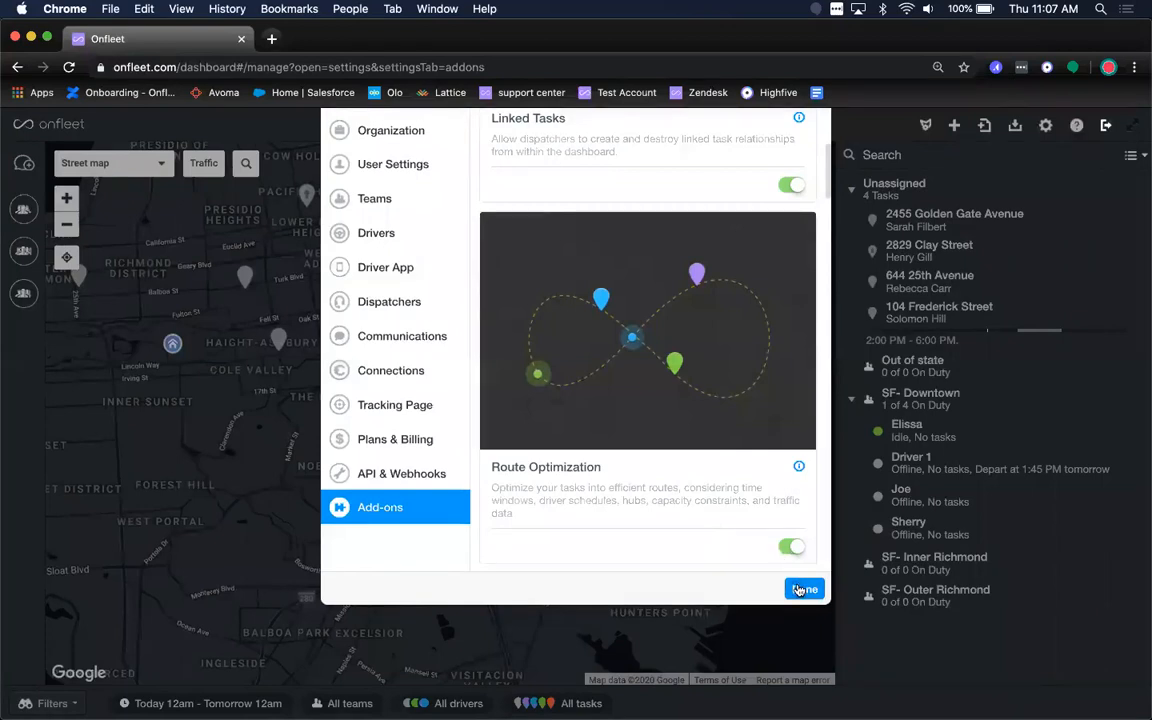
mouse_move(374, 198)
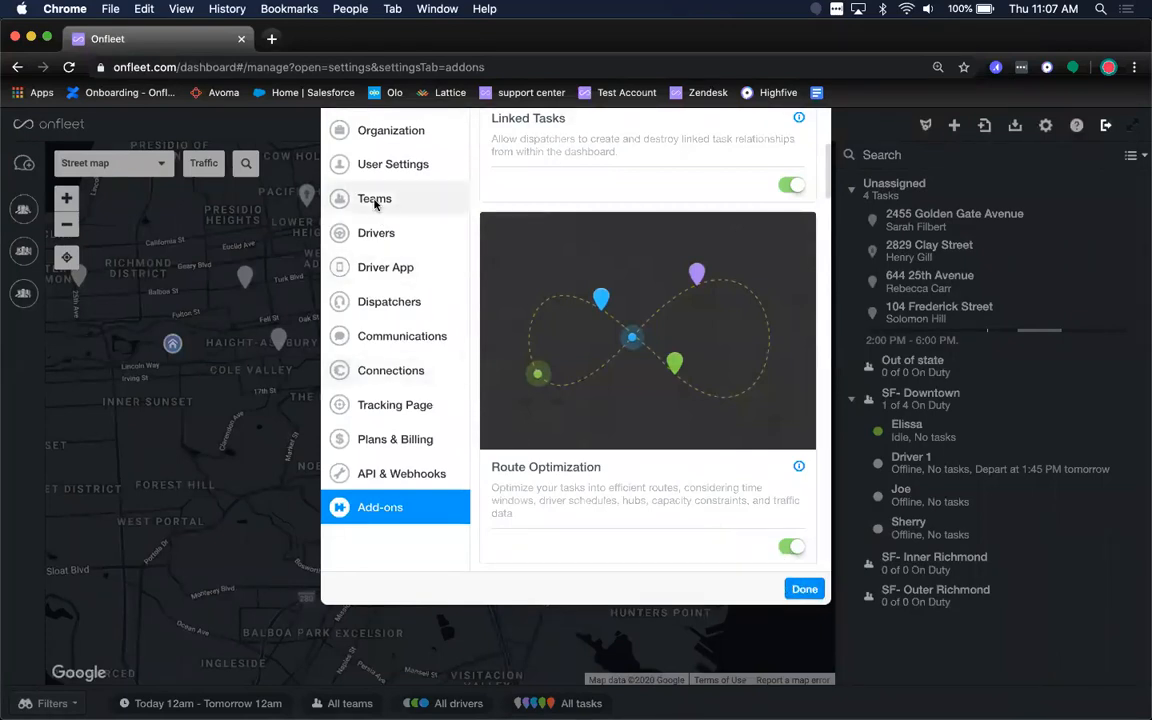
Step: Look over the four teams and two hubs, then return to the dispatch map
click(374, 198)
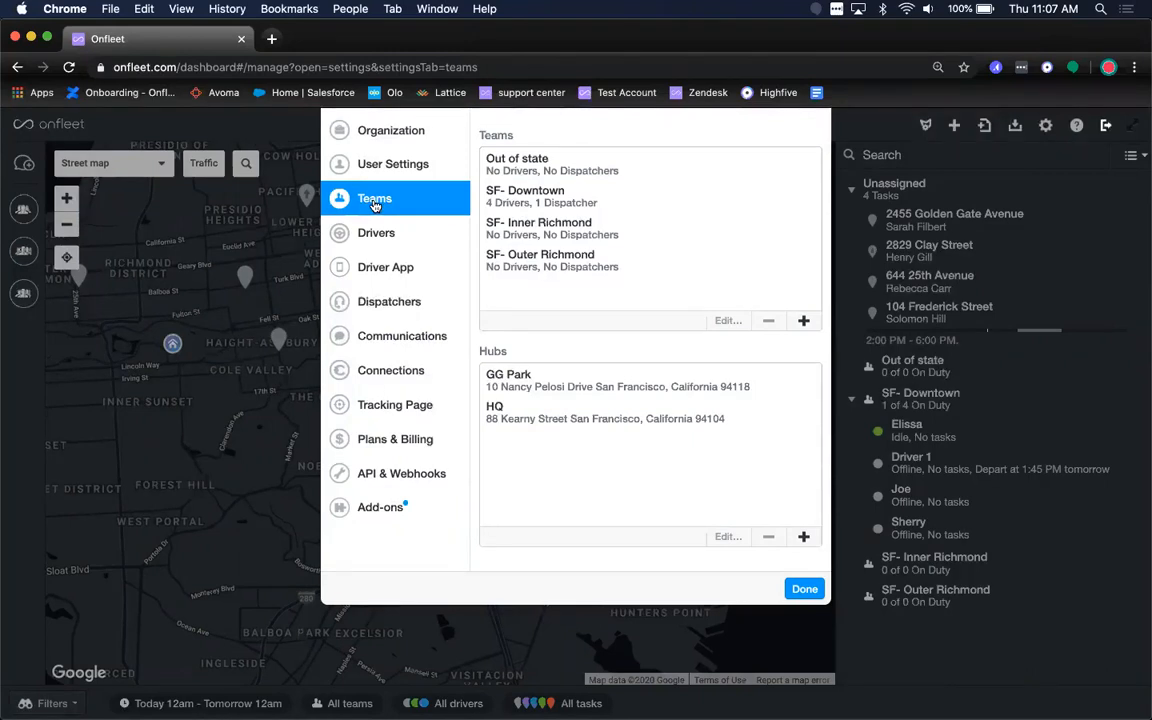
mouse_move(457, 152)
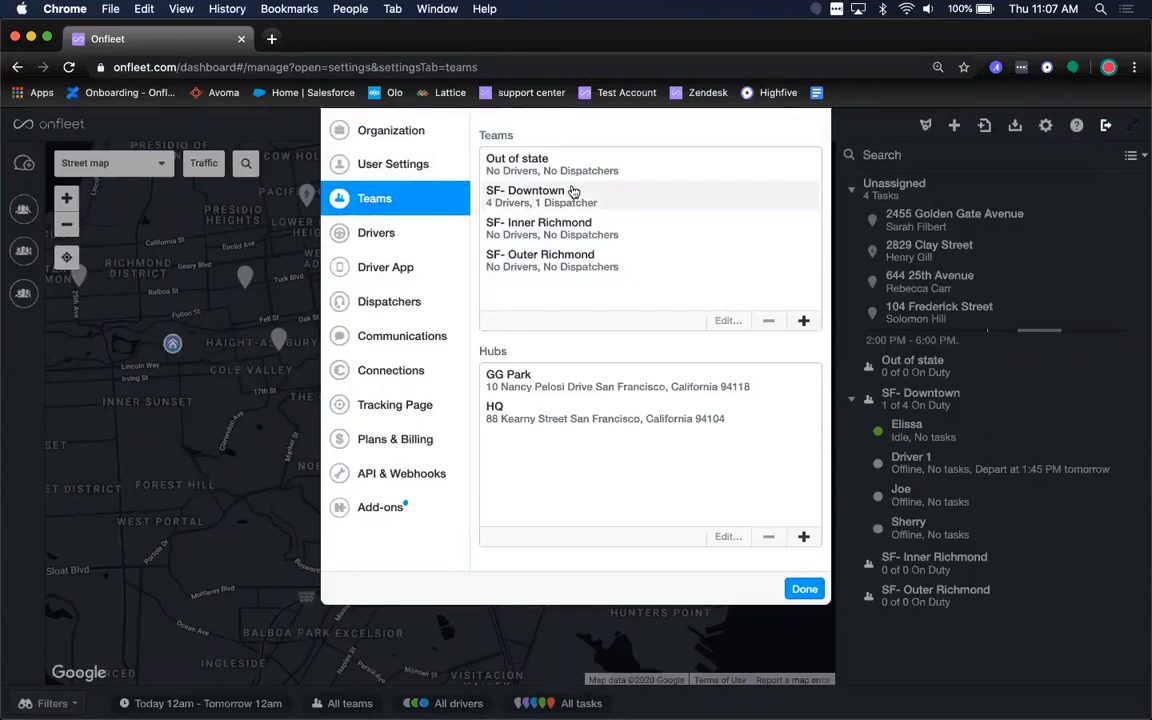
mouse_move(497, 235)
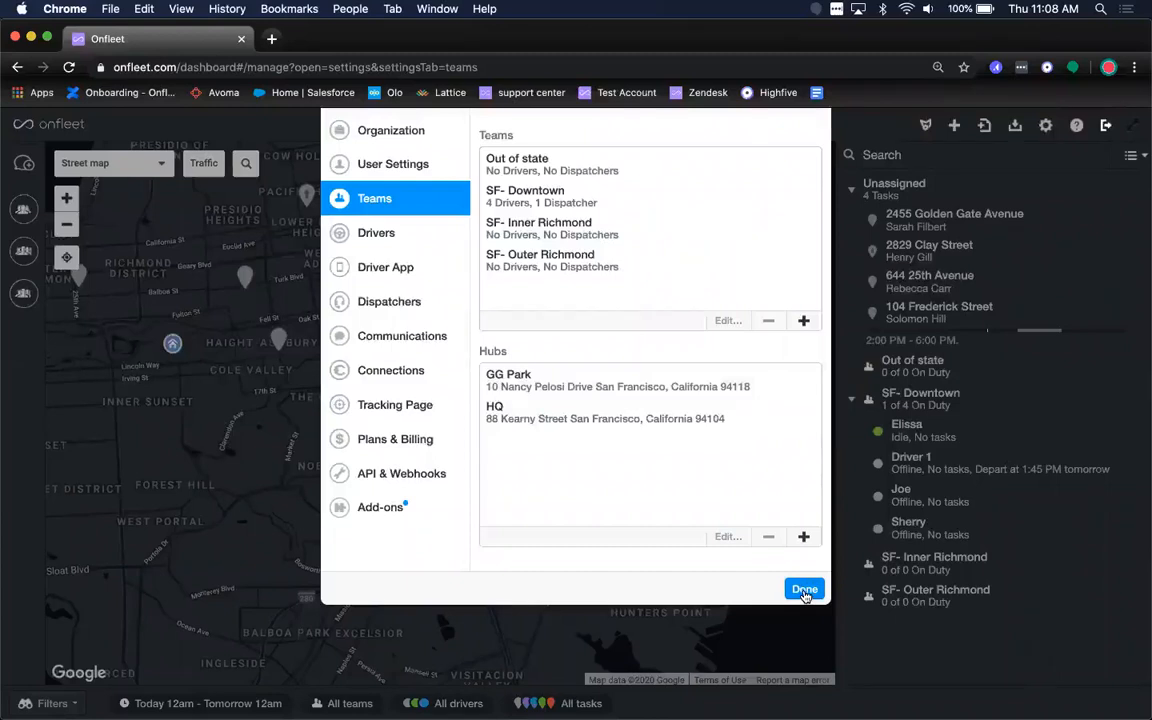
click(805, 589)
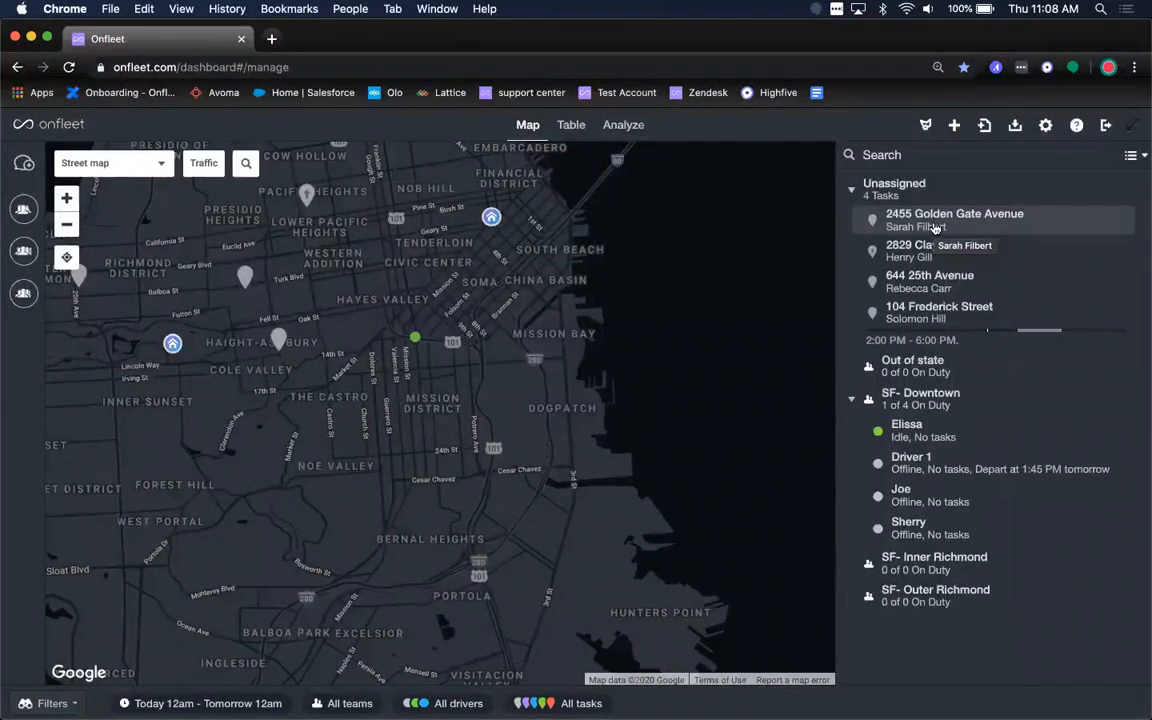
Step: Edit the 2455 Golden Gate Avenue task and view its recipient, destination, timing and quantity fields
click(954, 219)
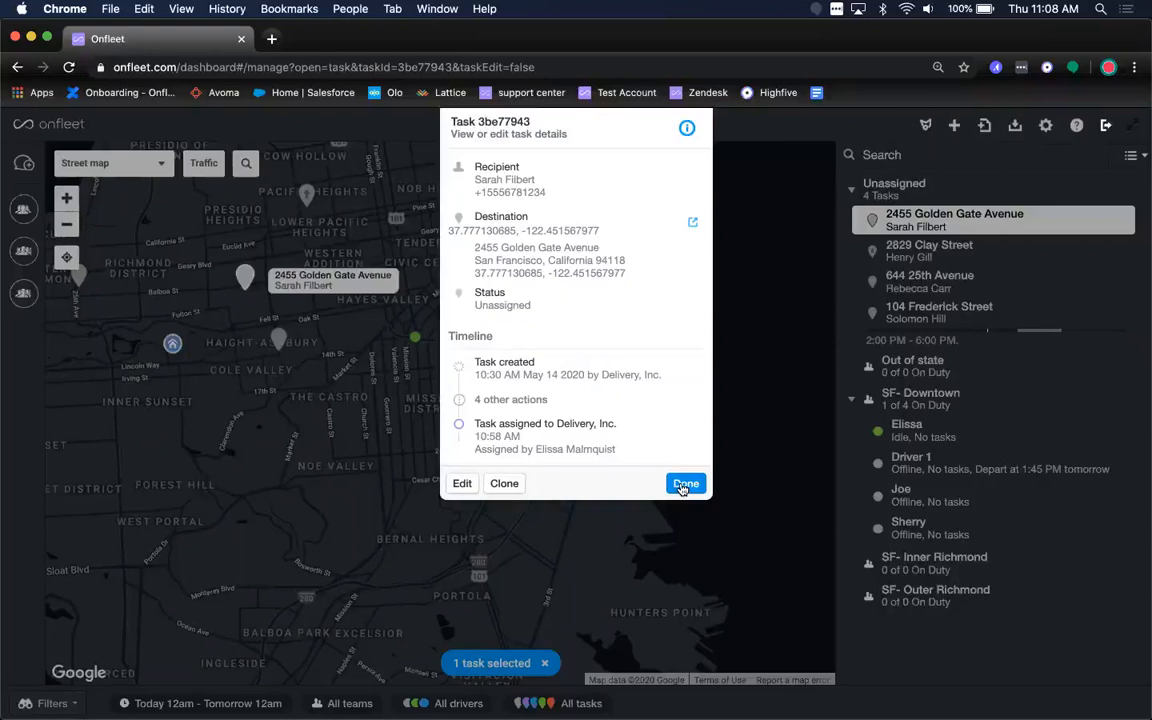
click(462, 483)
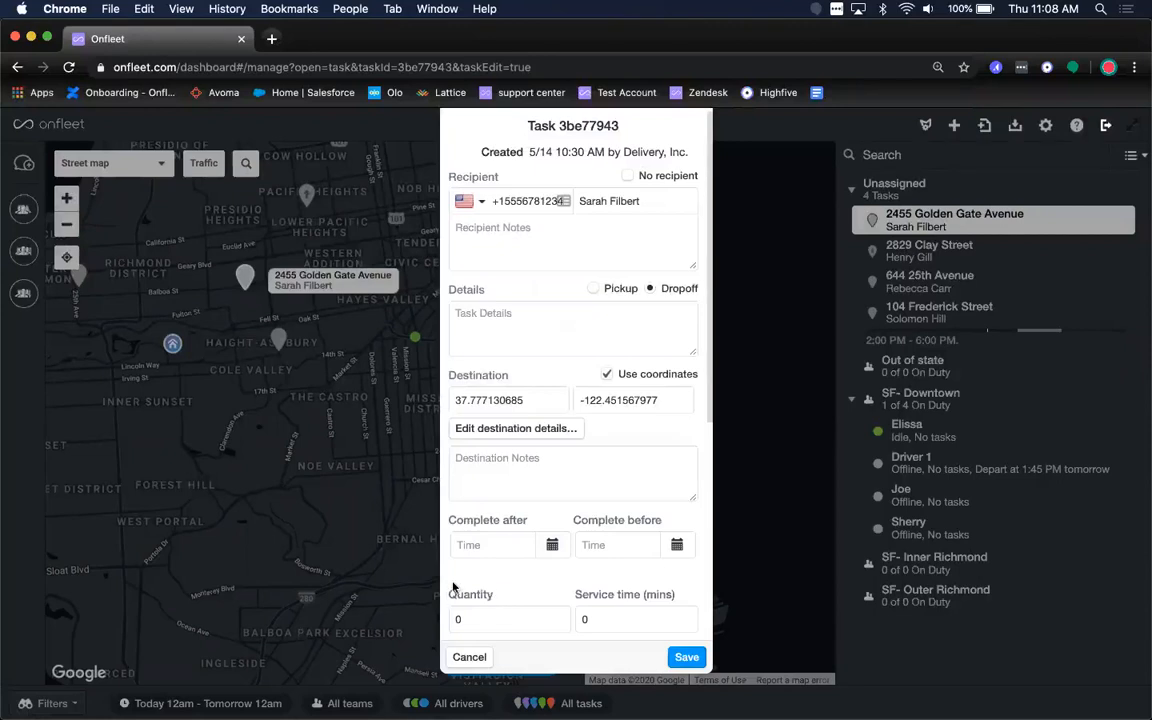
mouse_move(513, 592)
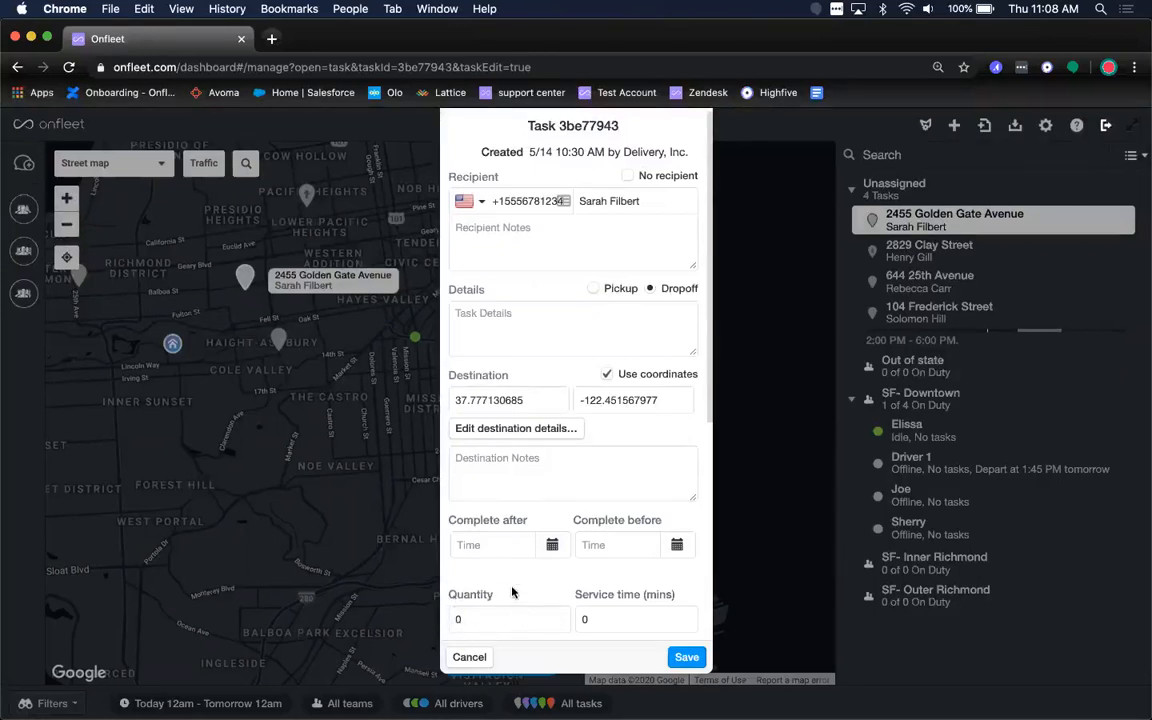
scroll(down, 3)
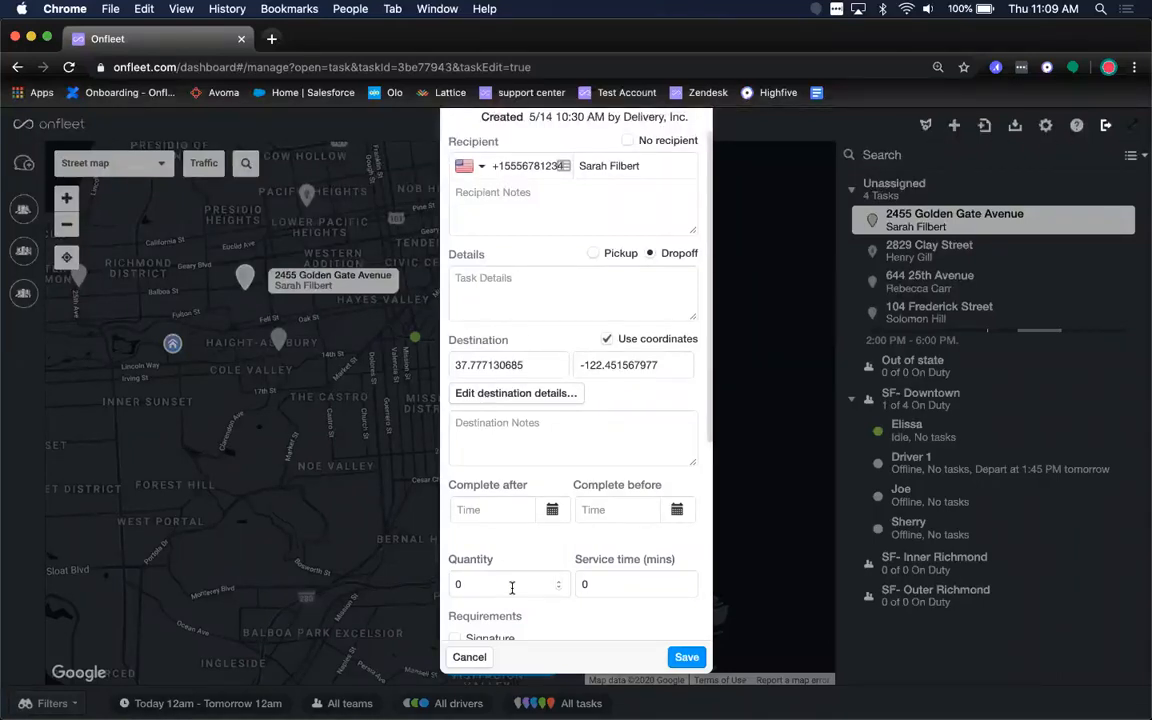
mouse_move(486, 584)
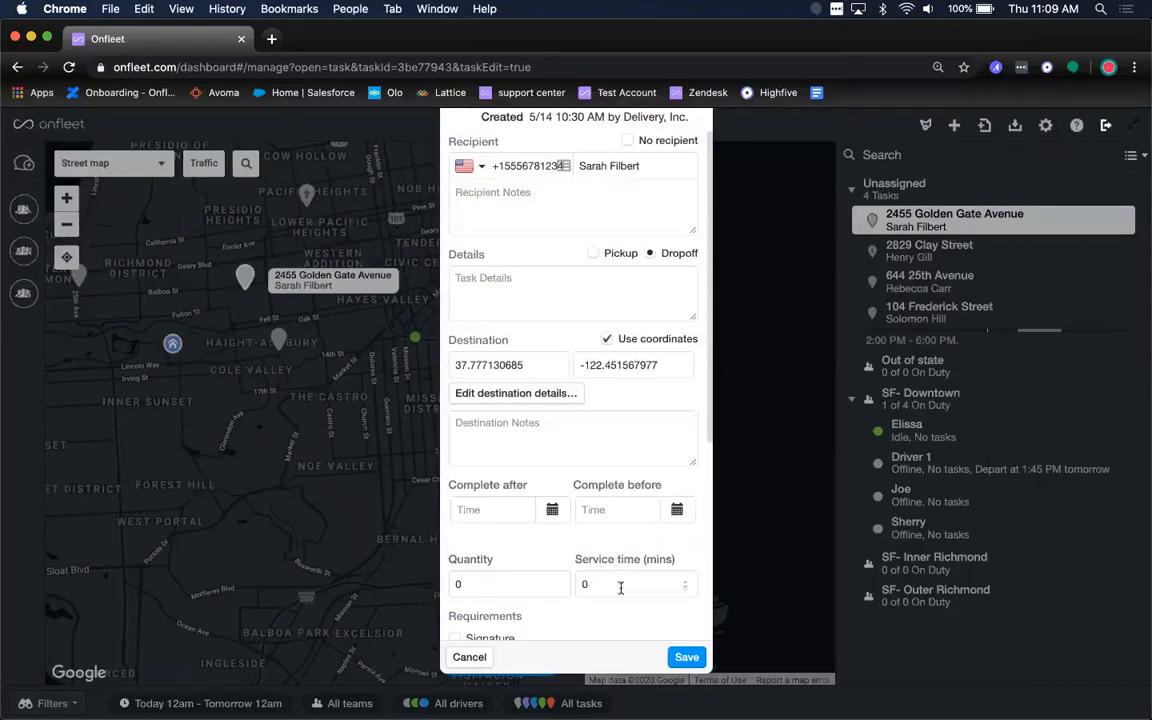
mouse_move(630, 603)
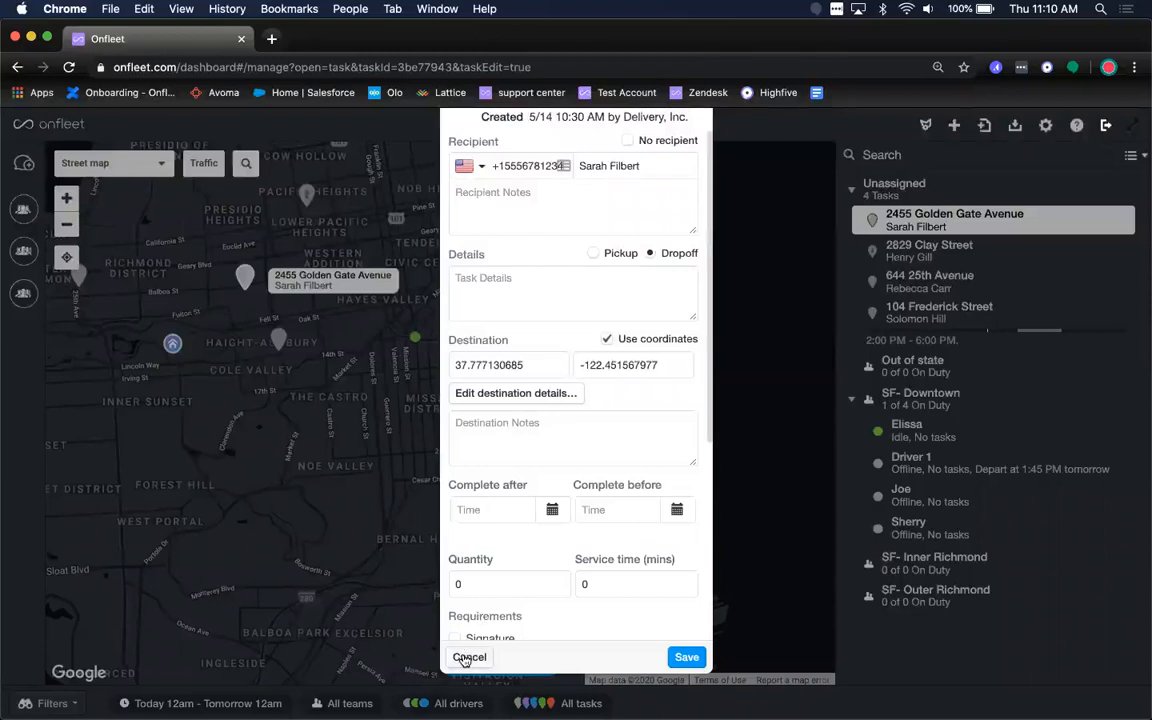
click(469, 657)
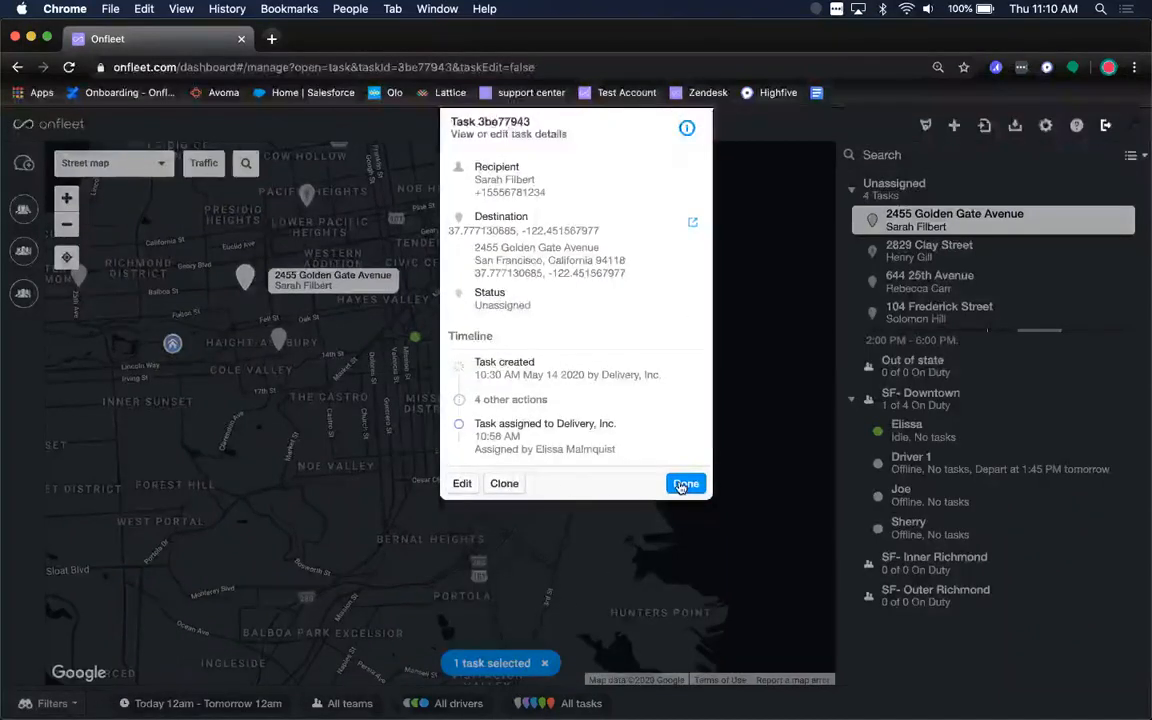
click(686, 483)
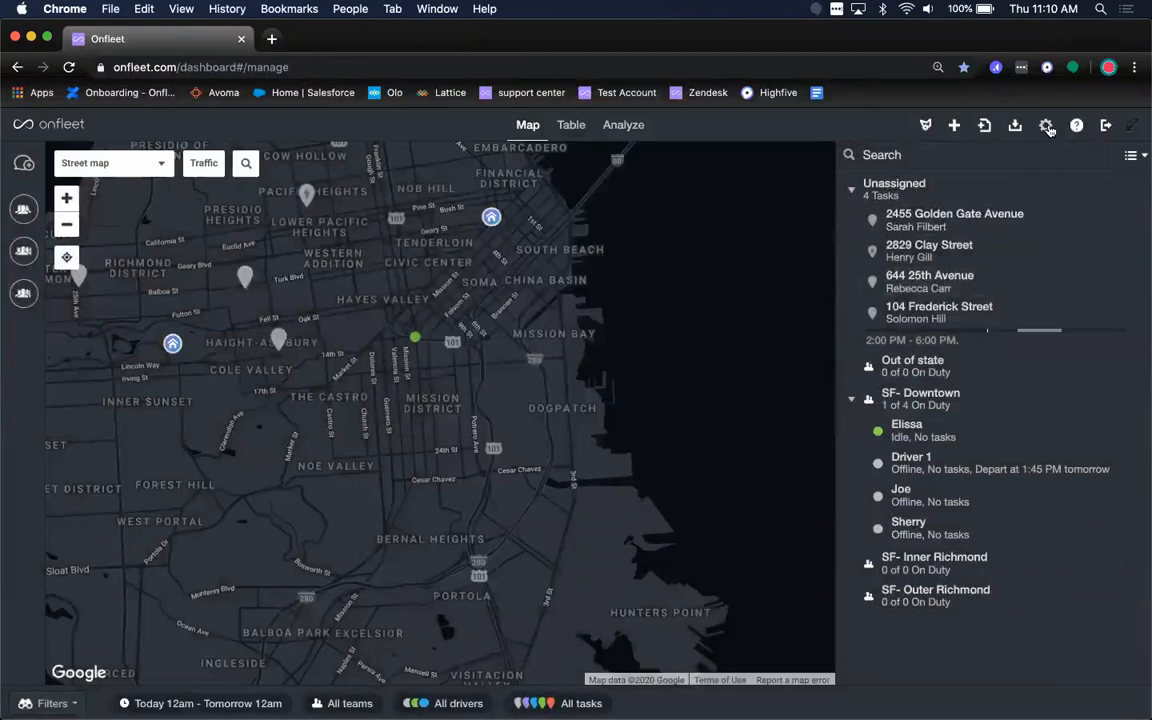
click(1046, 125)
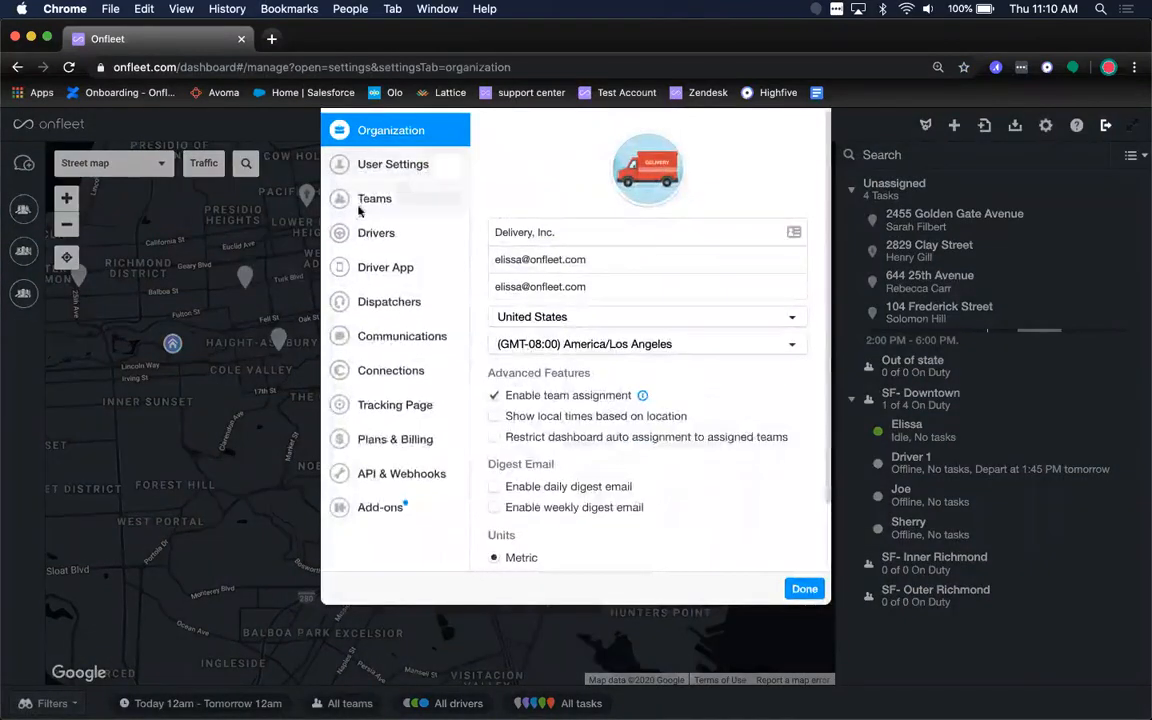
click(376, 232)
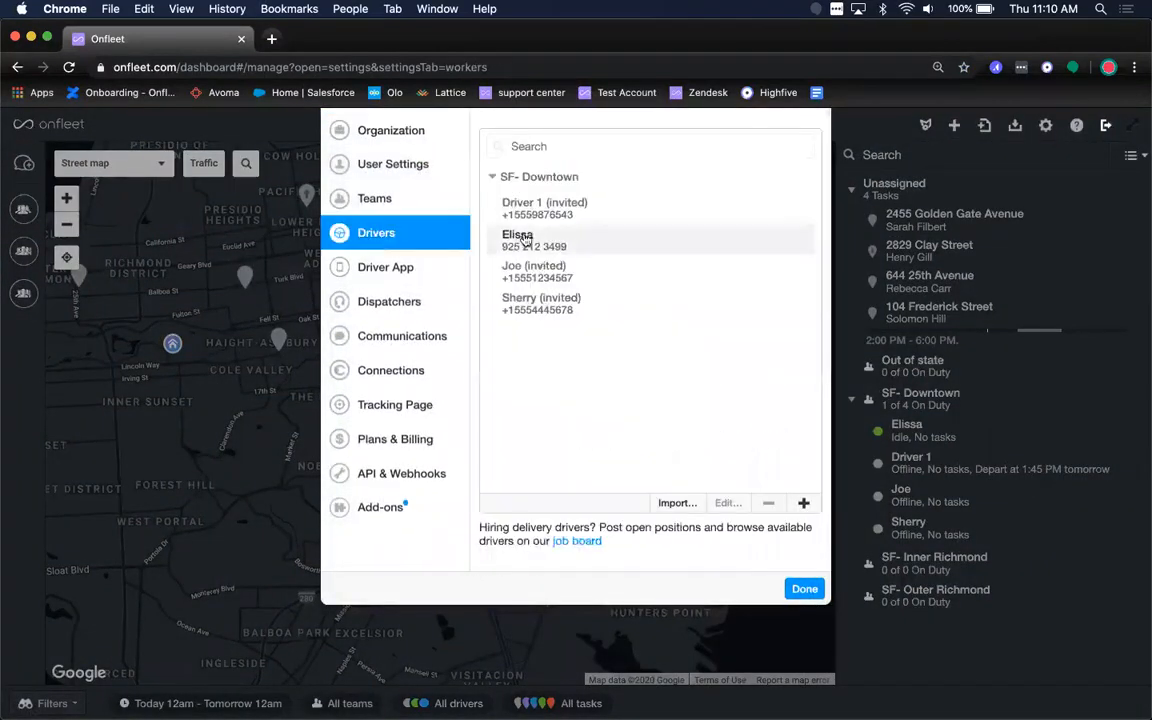
click(517, 240)
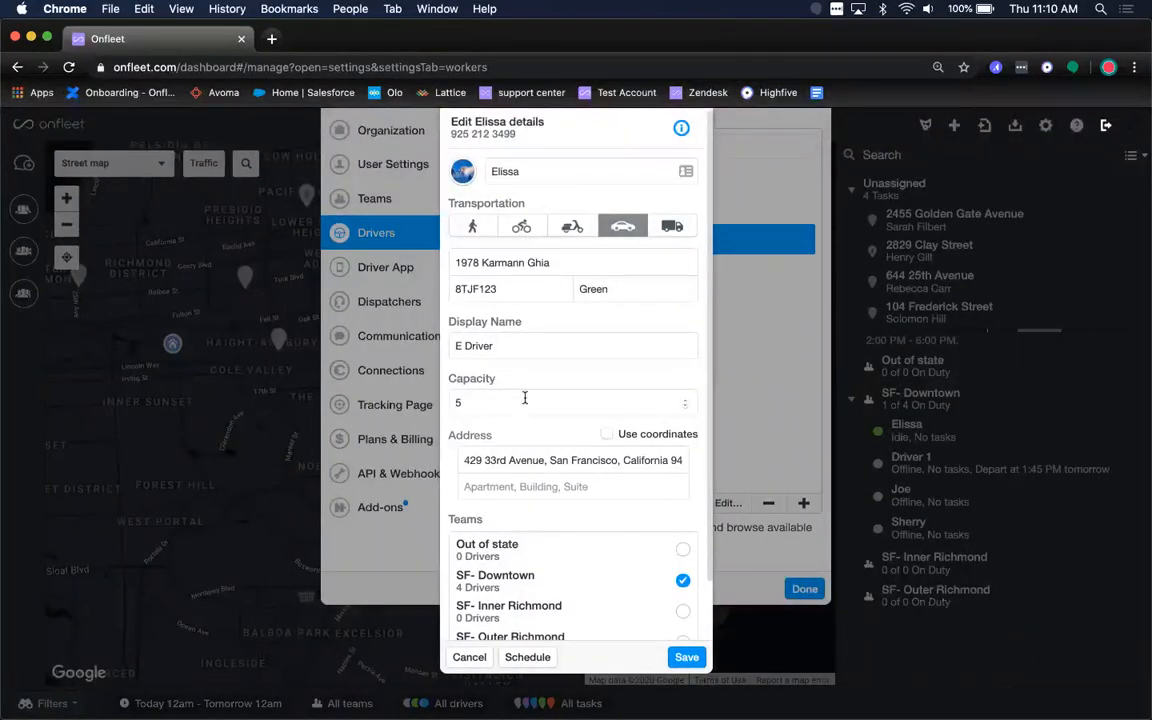
mouse_move(447, 392)
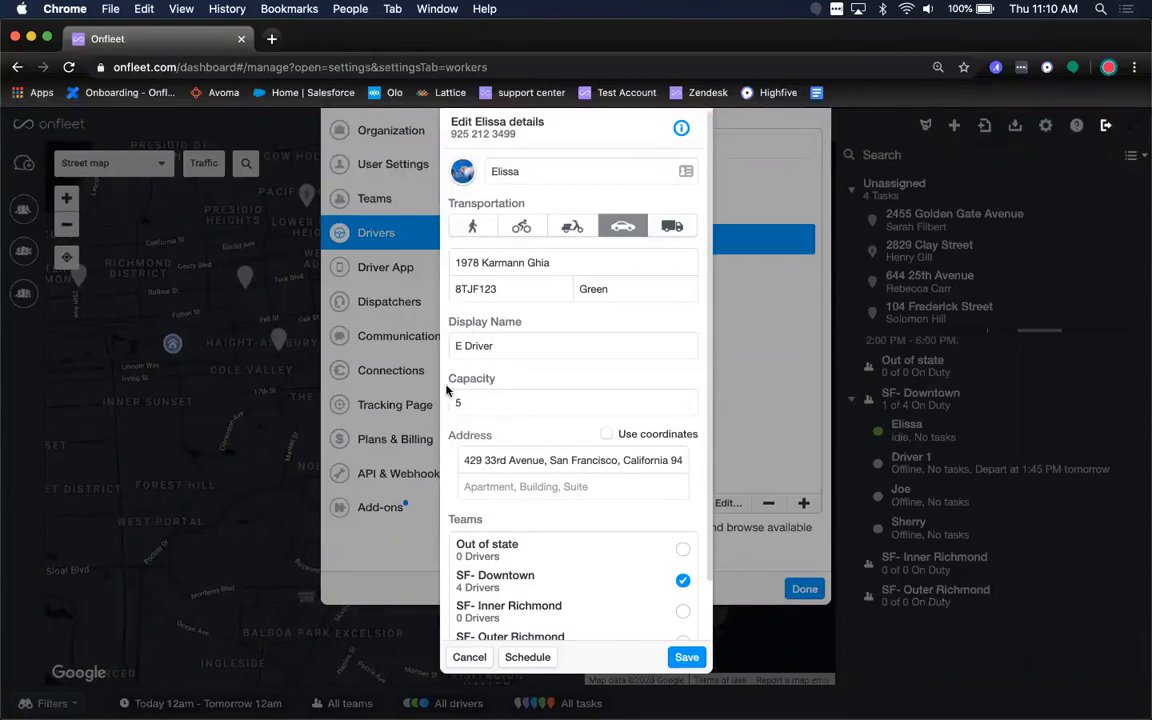
mouse_move(460, 390)
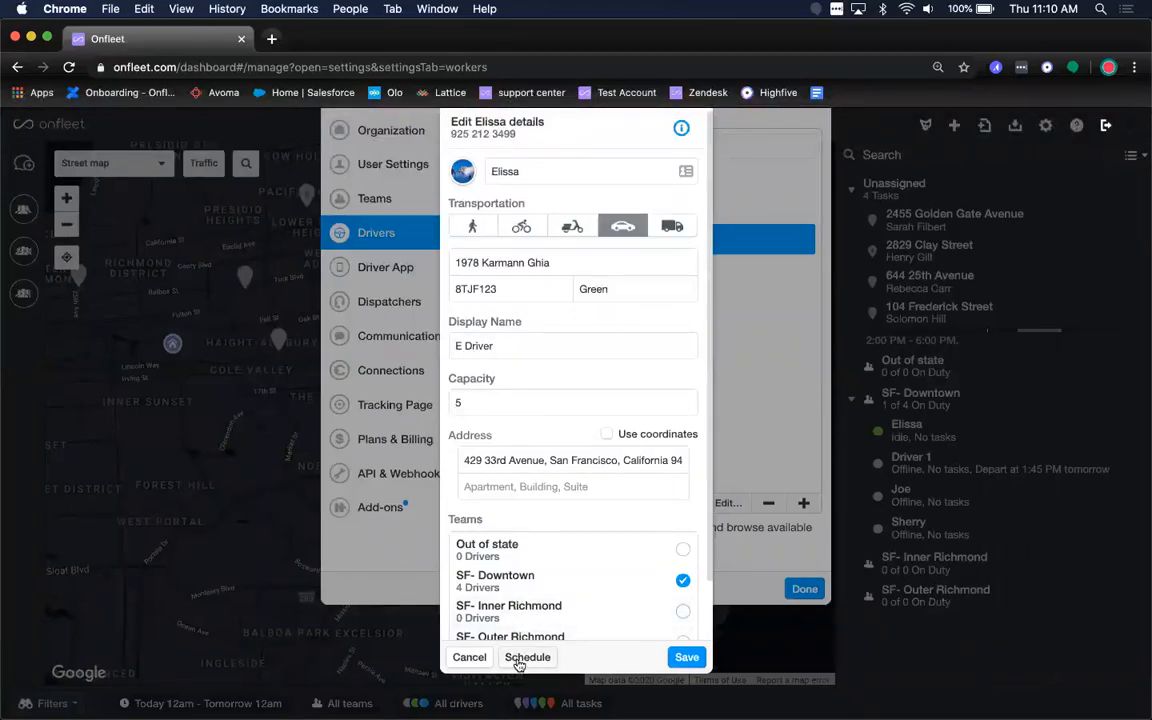
click(528, 657)
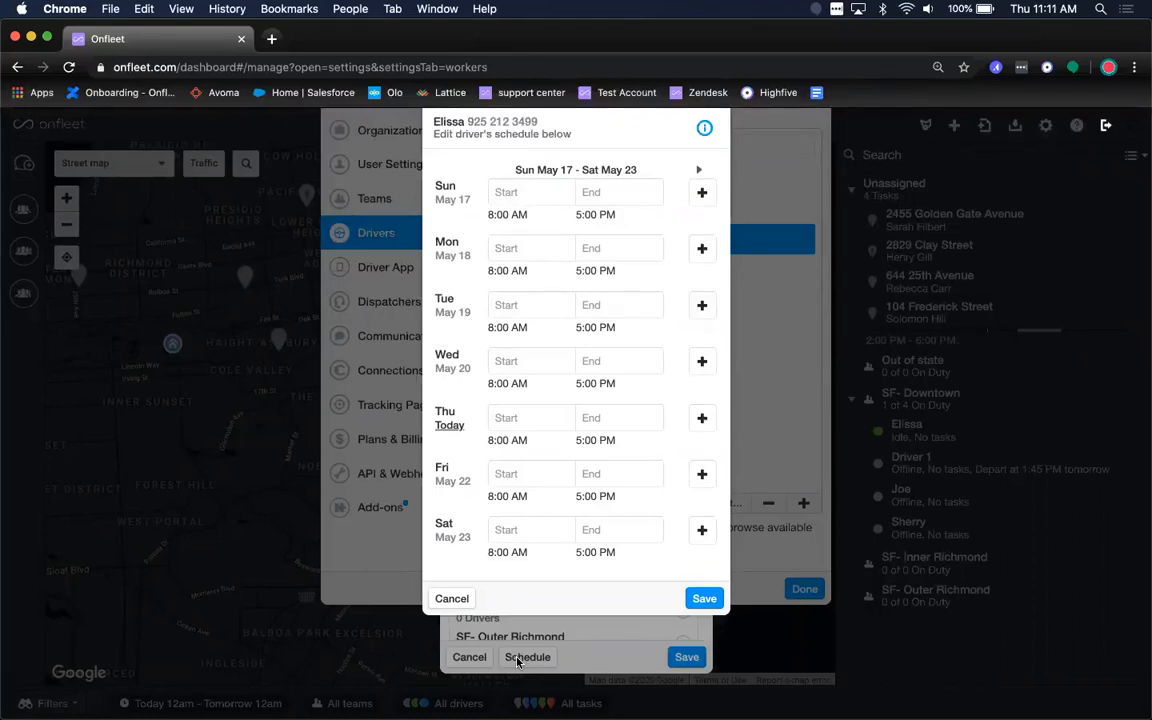
click(530, 192)
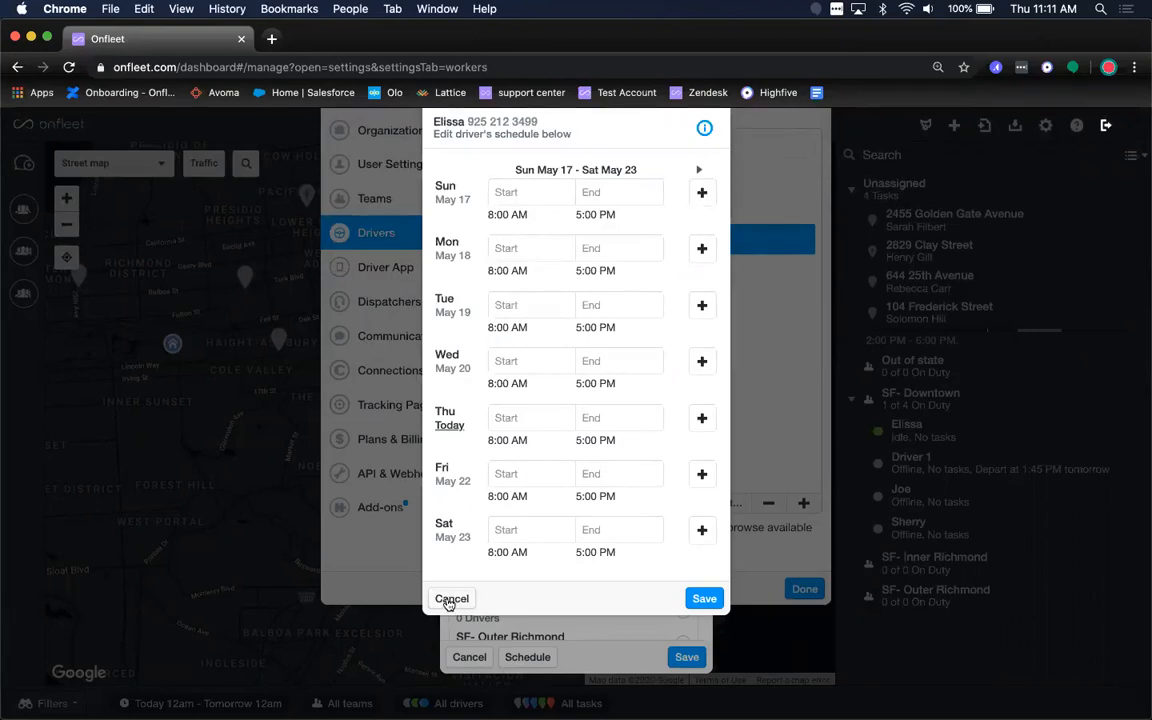
click(452, 598)
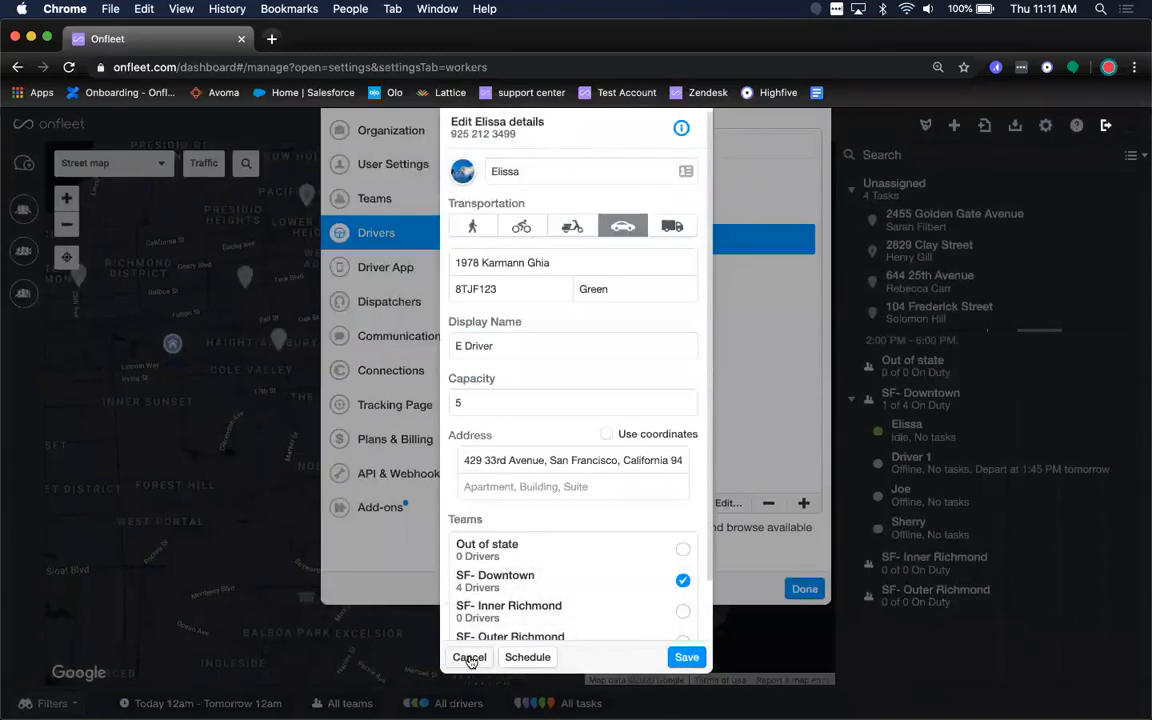
Step: Discard Elissa's driver changes and set the task date range to end May 22
click(469, 657)
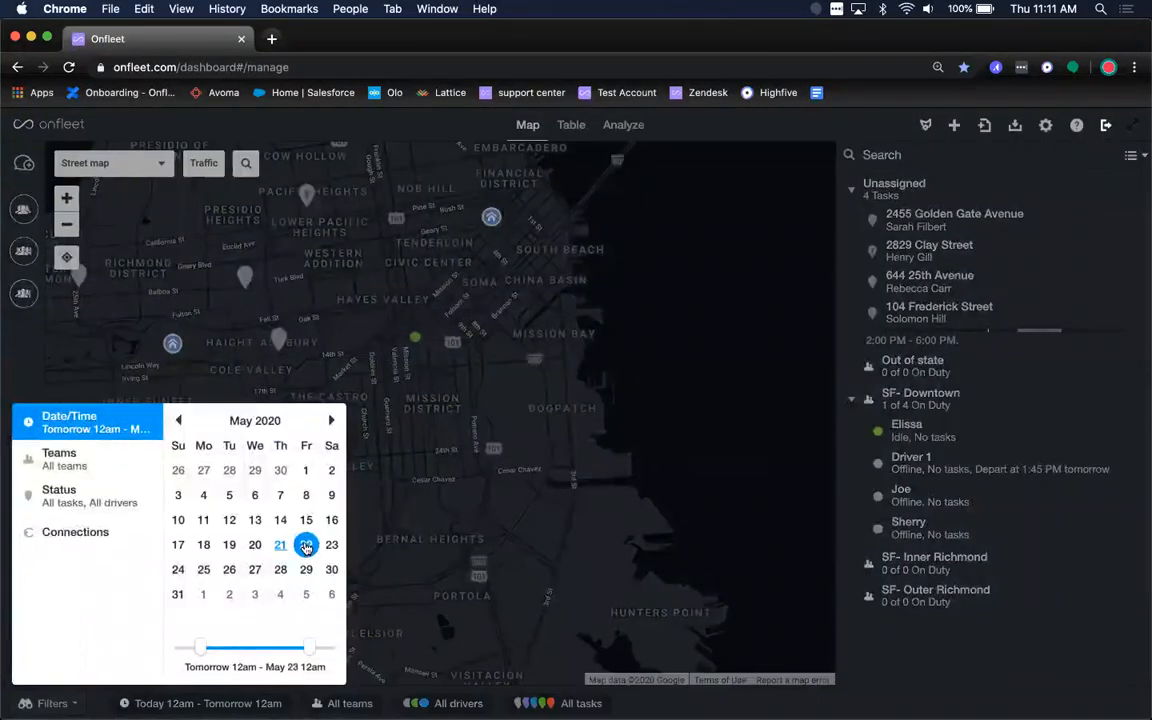
click(306, 544)
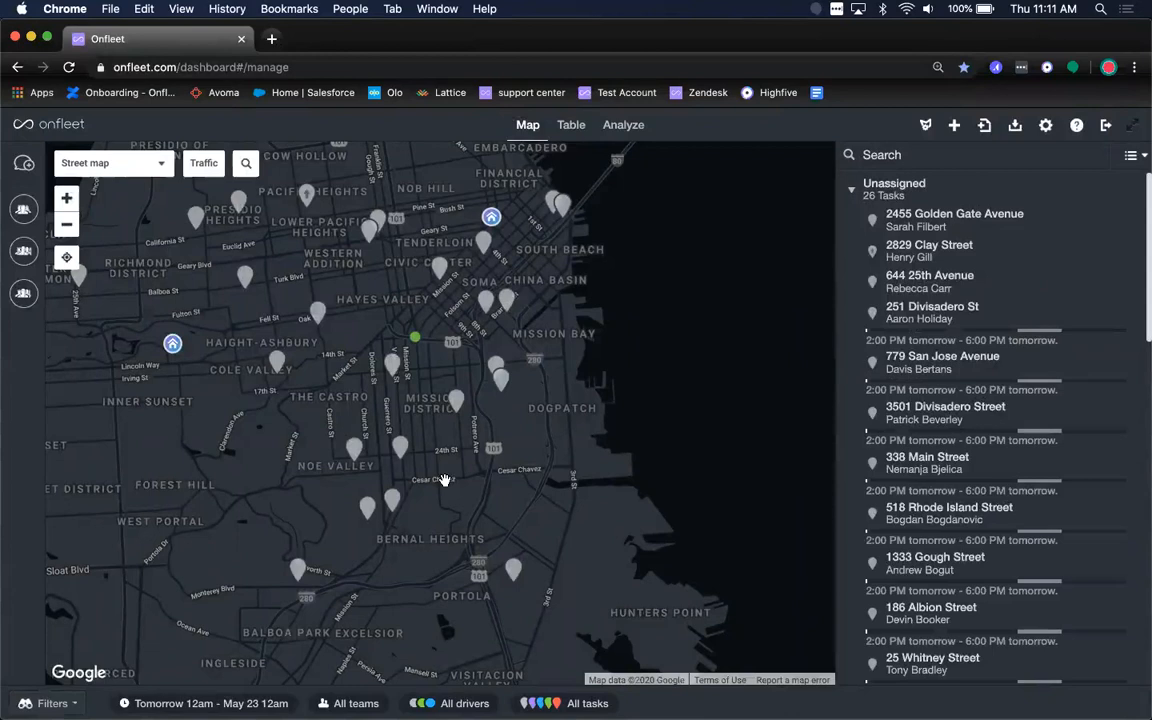
mouse_move(512, 448)
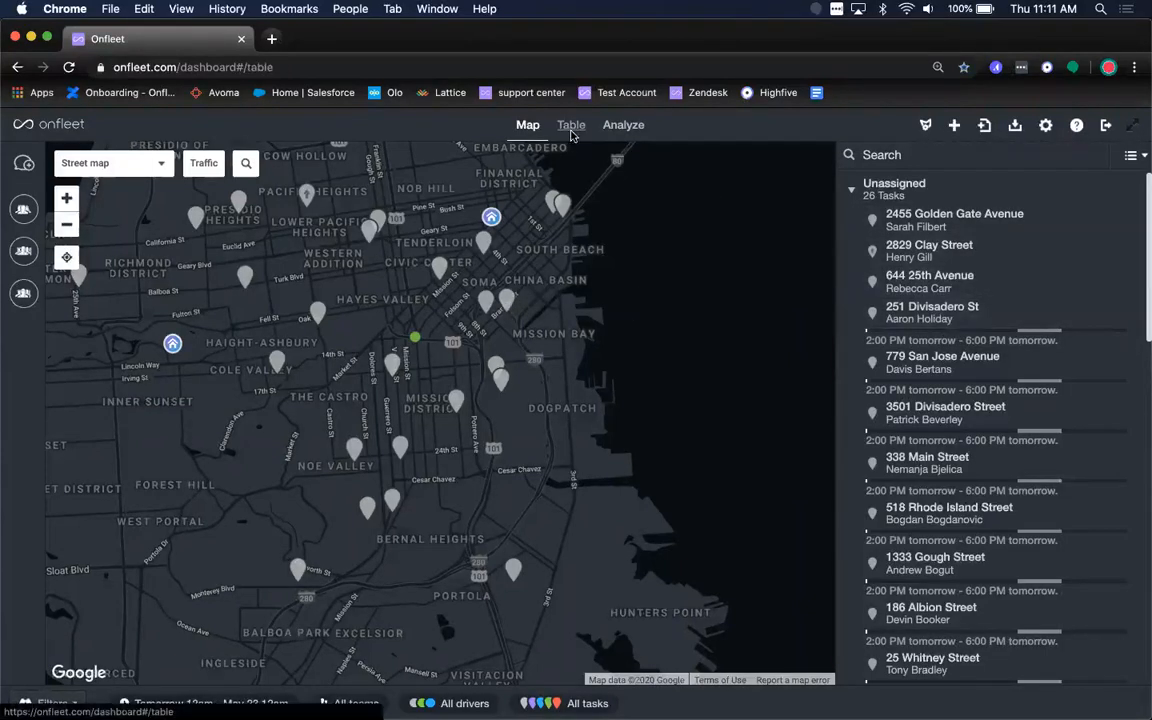
Step: Review the 26 unassigned tasks in the Table view, then switch back to Map
click(571, 124)
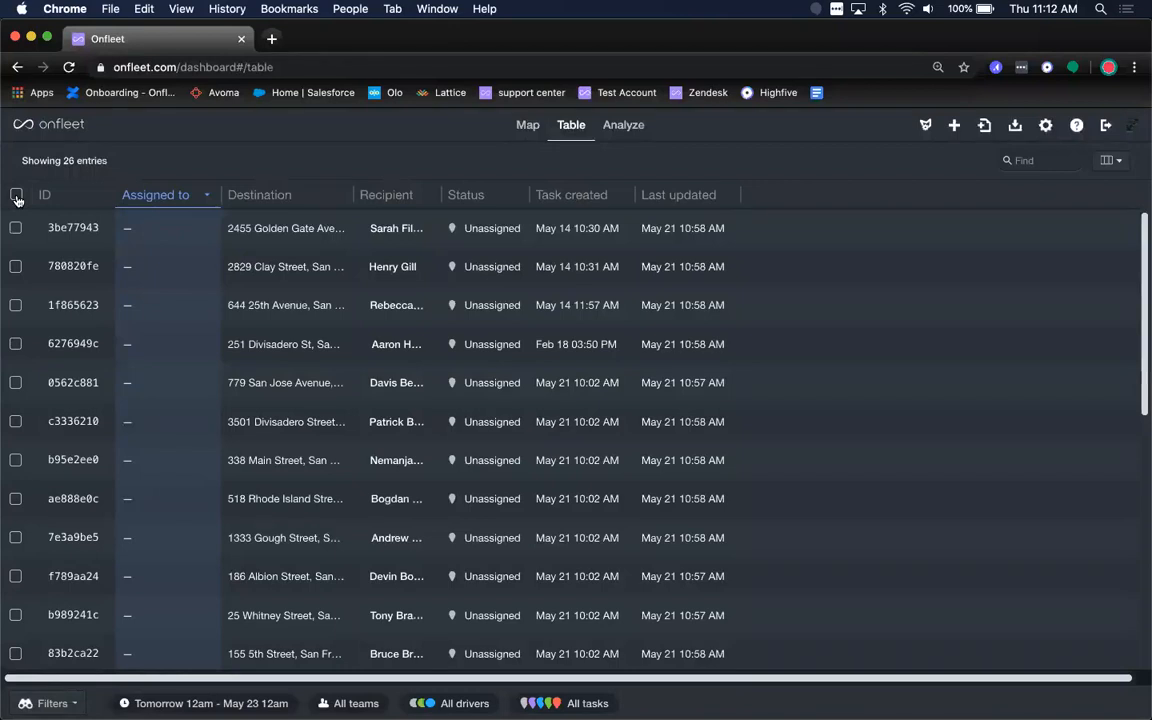
click(16, 194)
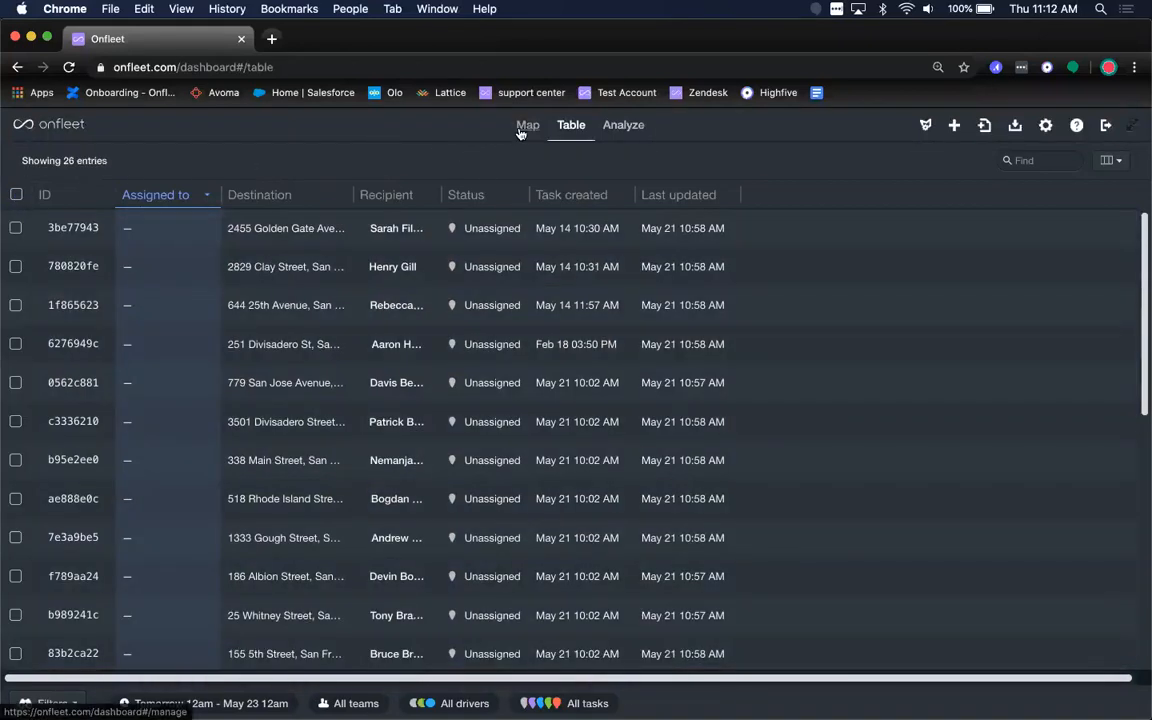
click(527, 124)
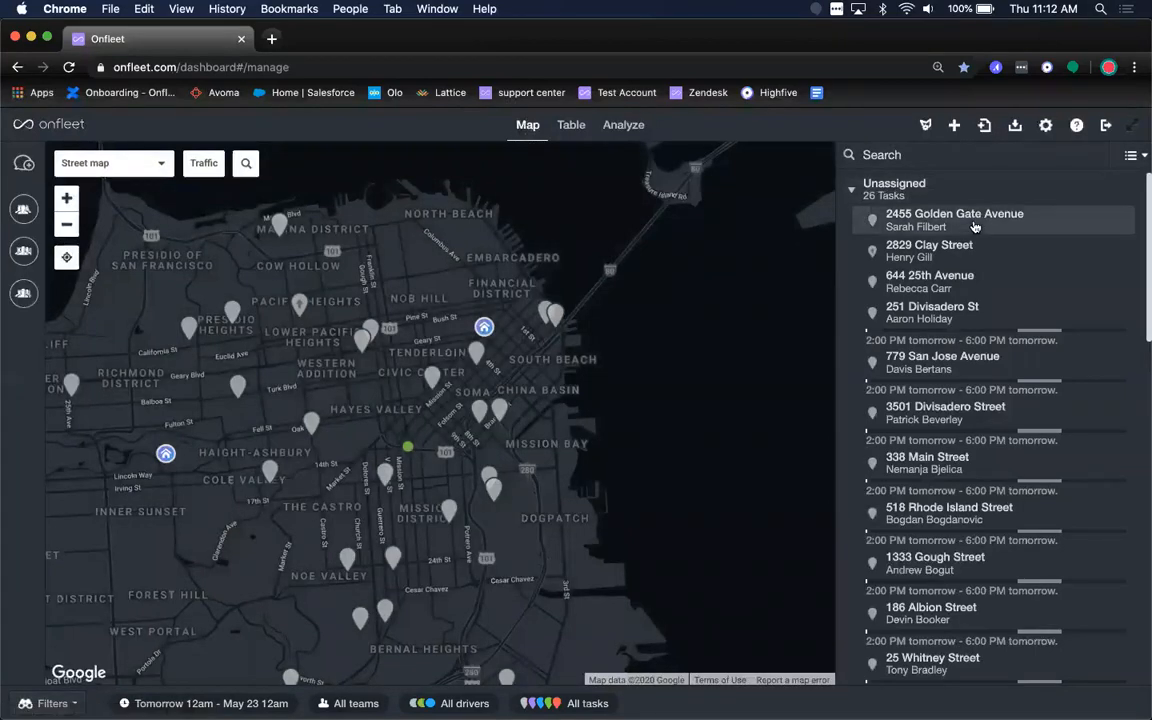
Step: Select all 26 unassigned tasks in the sidebar to show their bulk actions
click(954, 219)
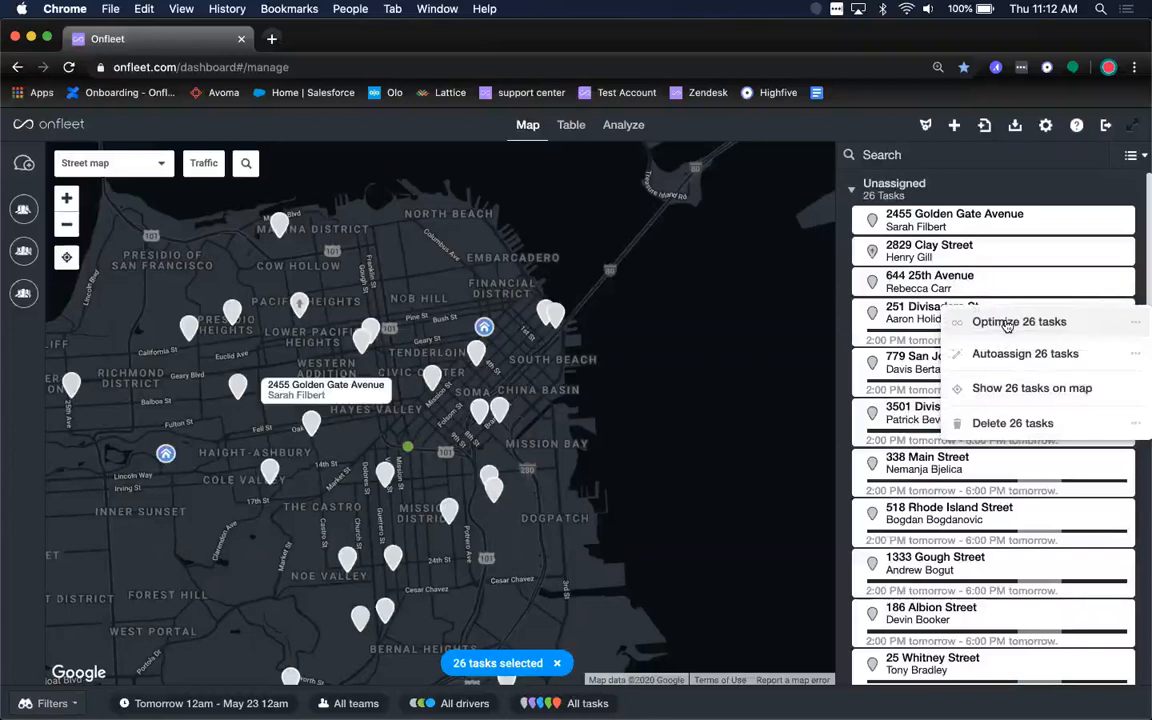
Step: Begin optimizing the 26 tasks for May 22 2020, keeping the America/Los Angeles time zone
click(1019, 321)
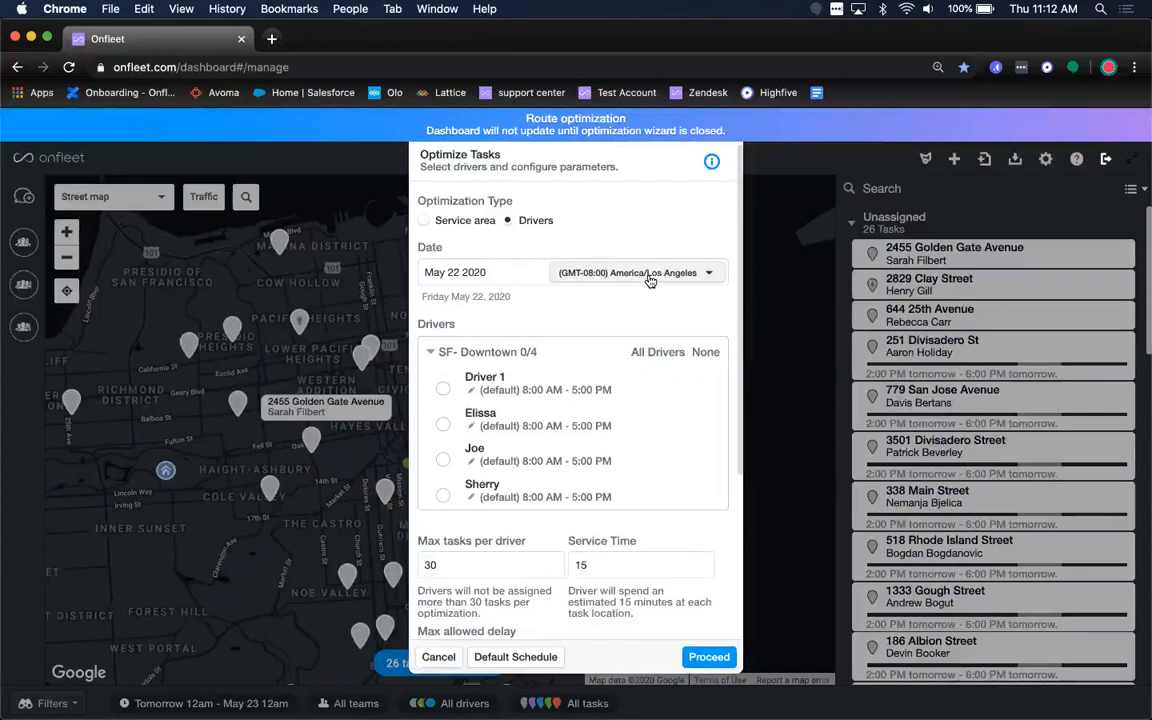
click(635, 272)
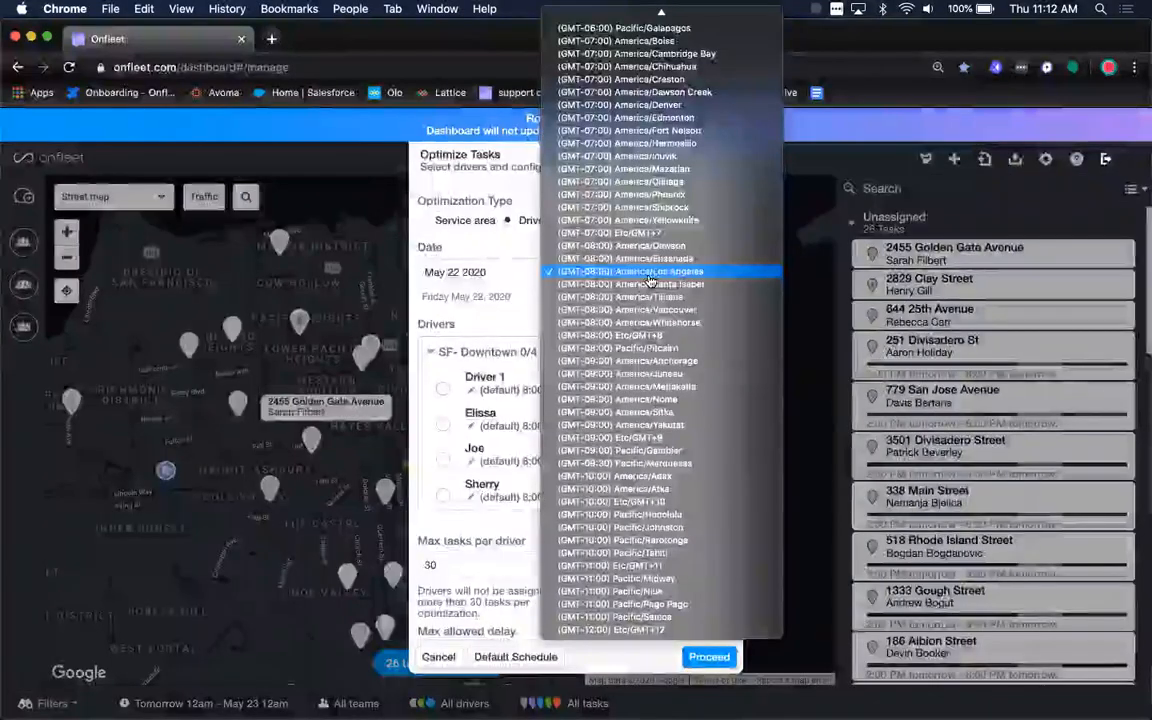
click(650, 271)
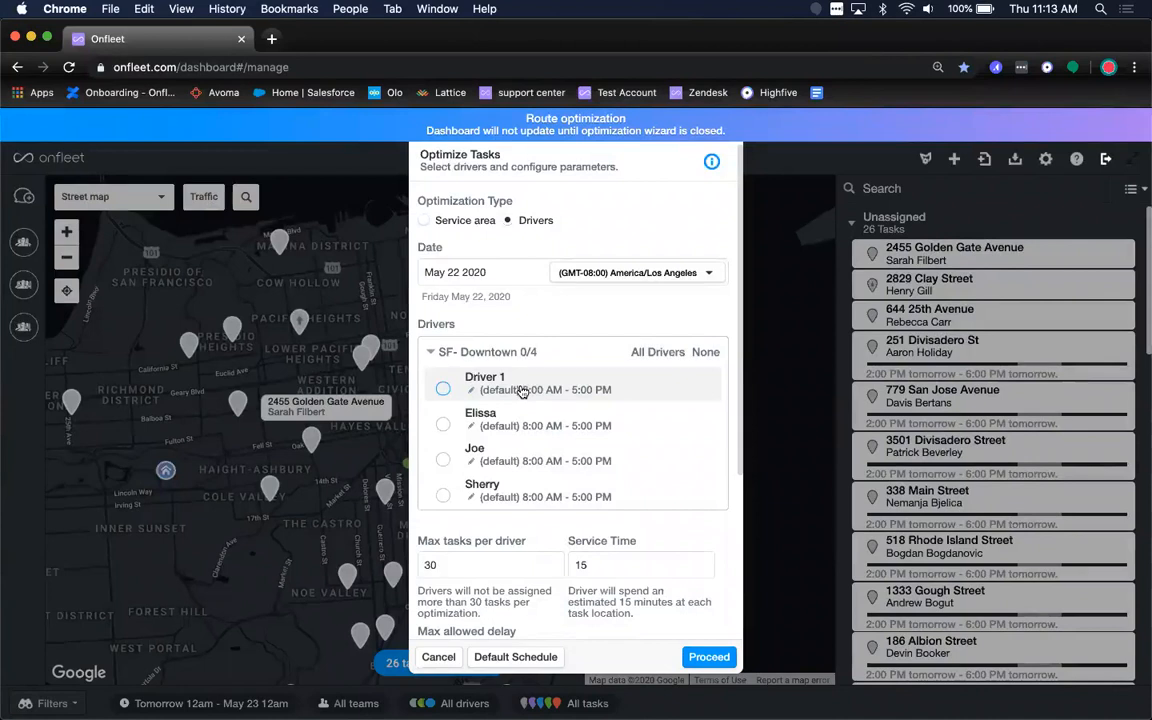
mouse_move(594, 364)
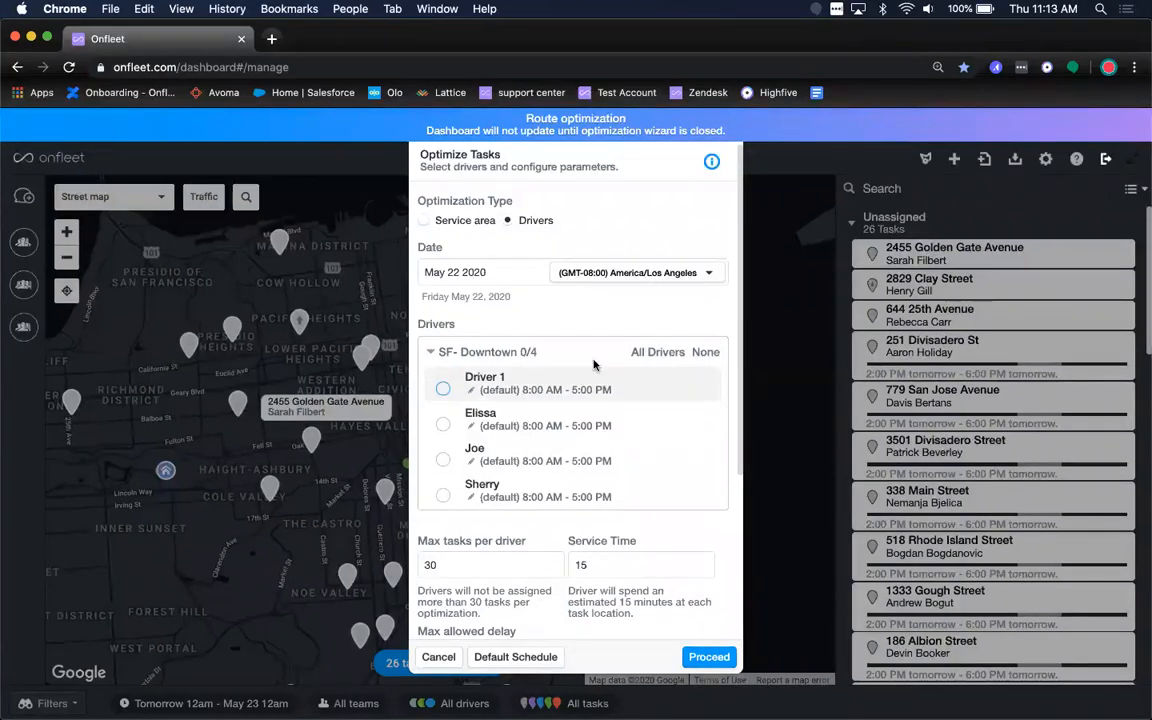
click(657, 351)
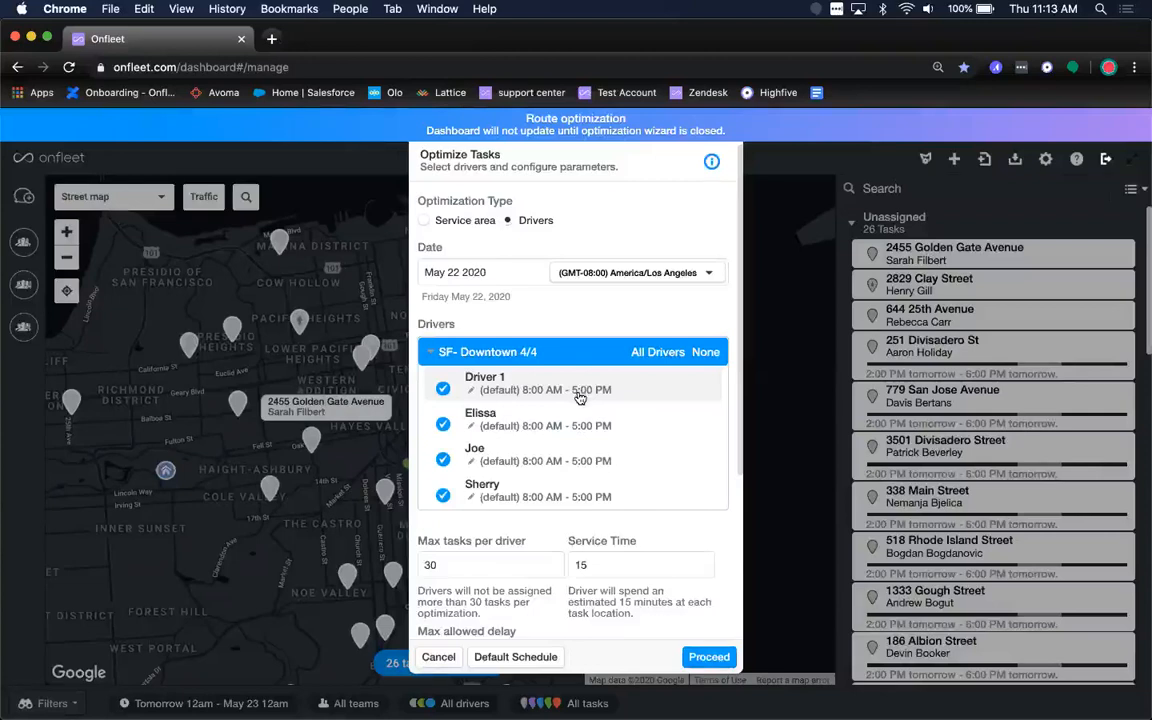
mouse_move(541, 404)
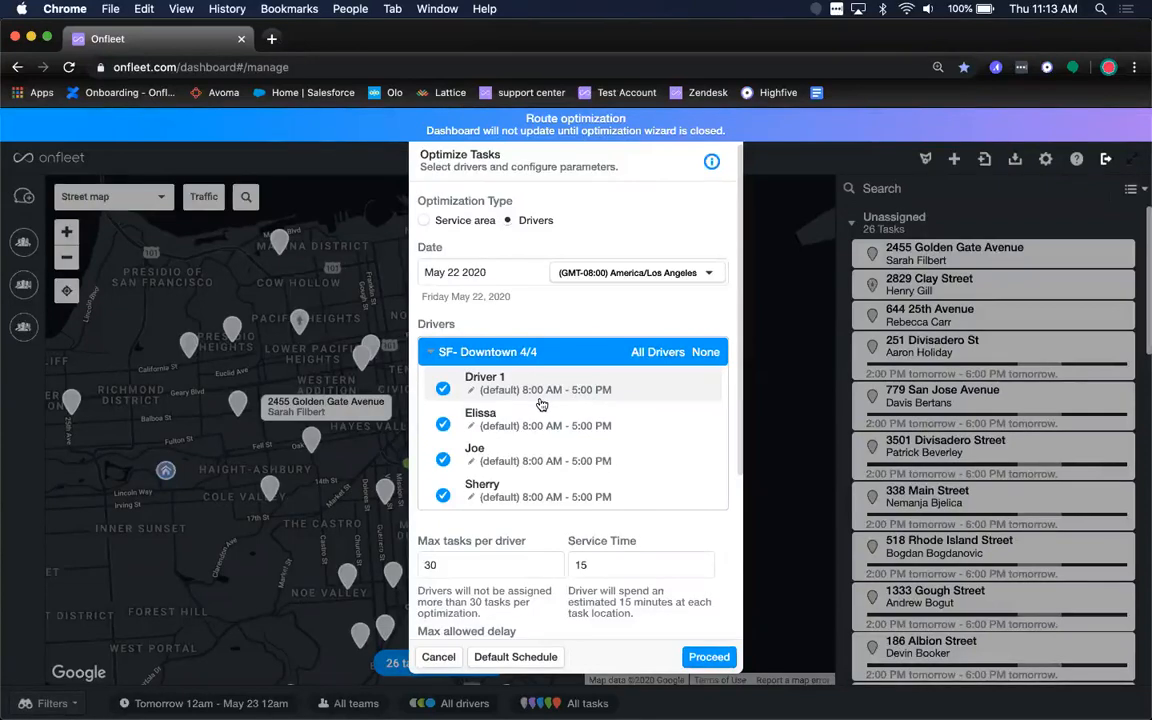
mouse_move(517, 387)
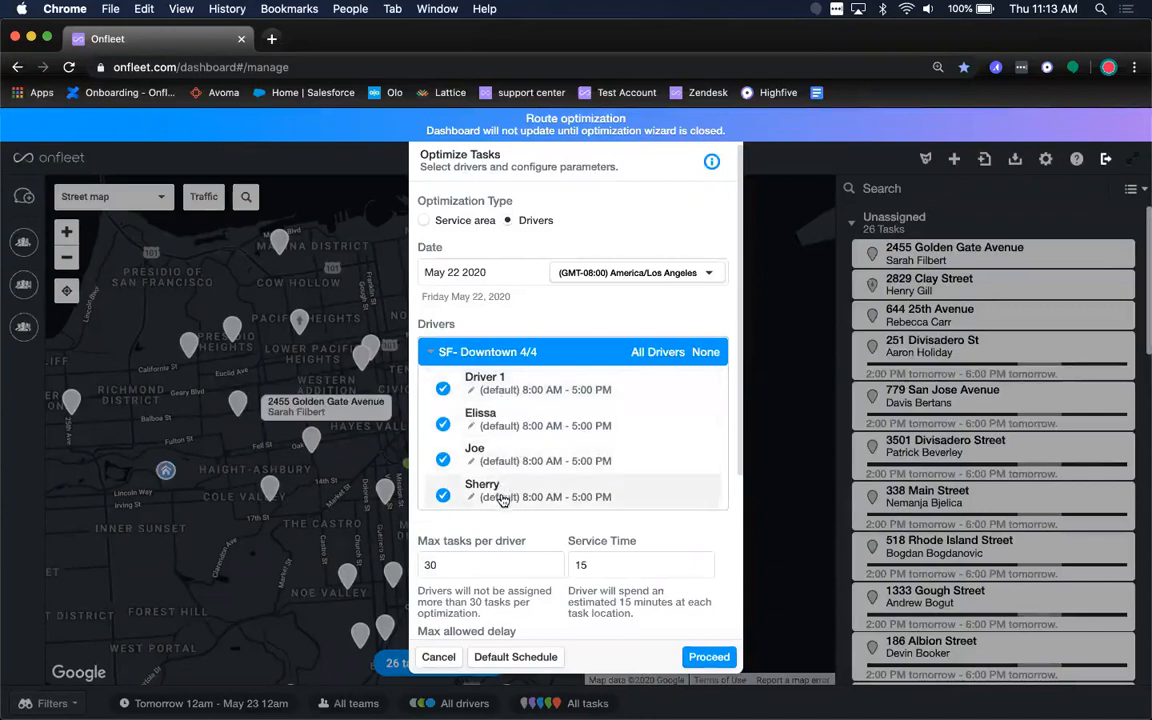
mouse_move(520, 560)
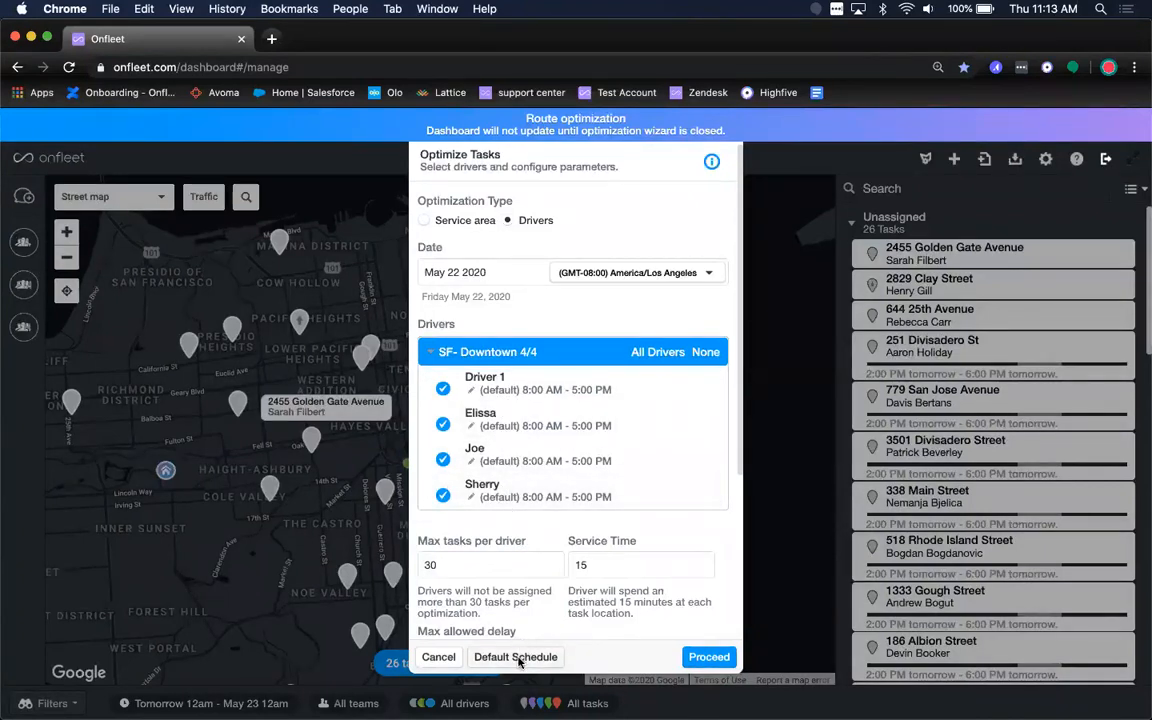
click(515, 657)
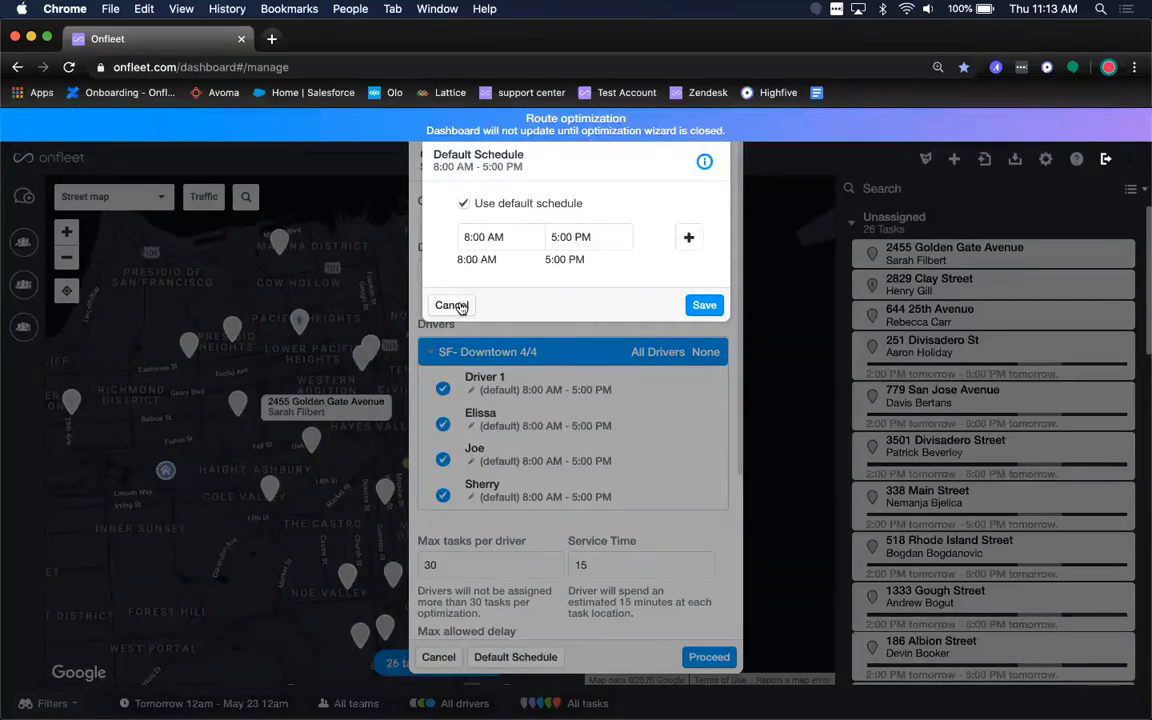
click(451, 305)
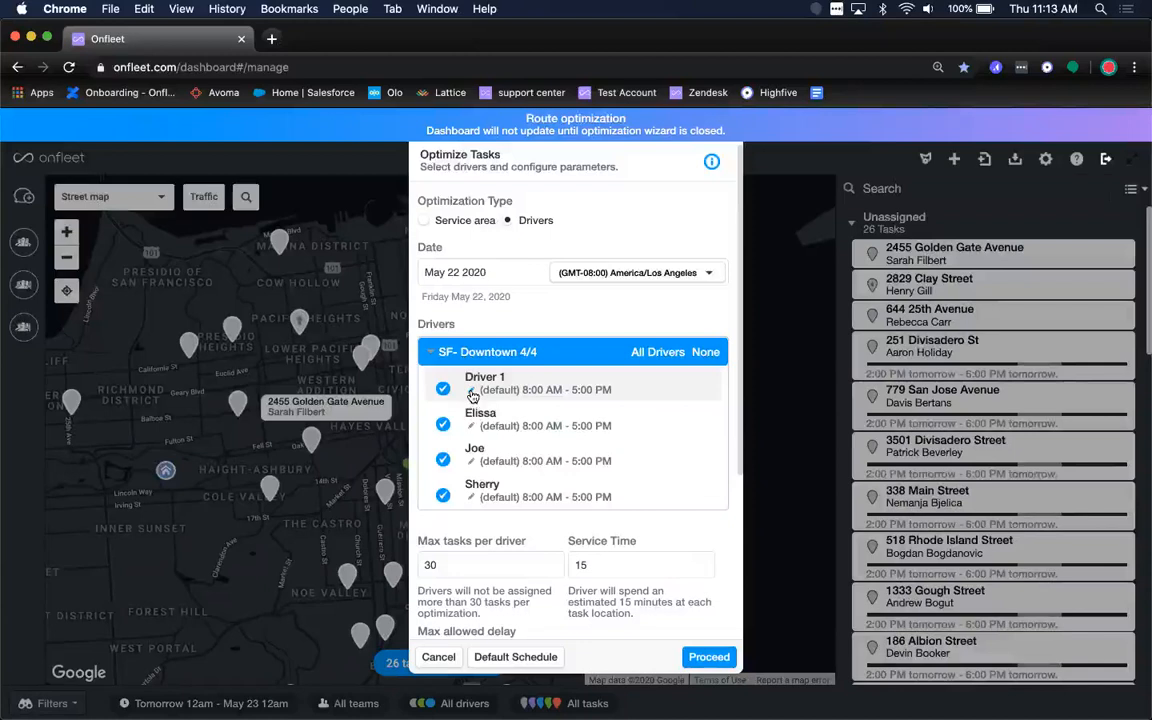
click(484, 384)
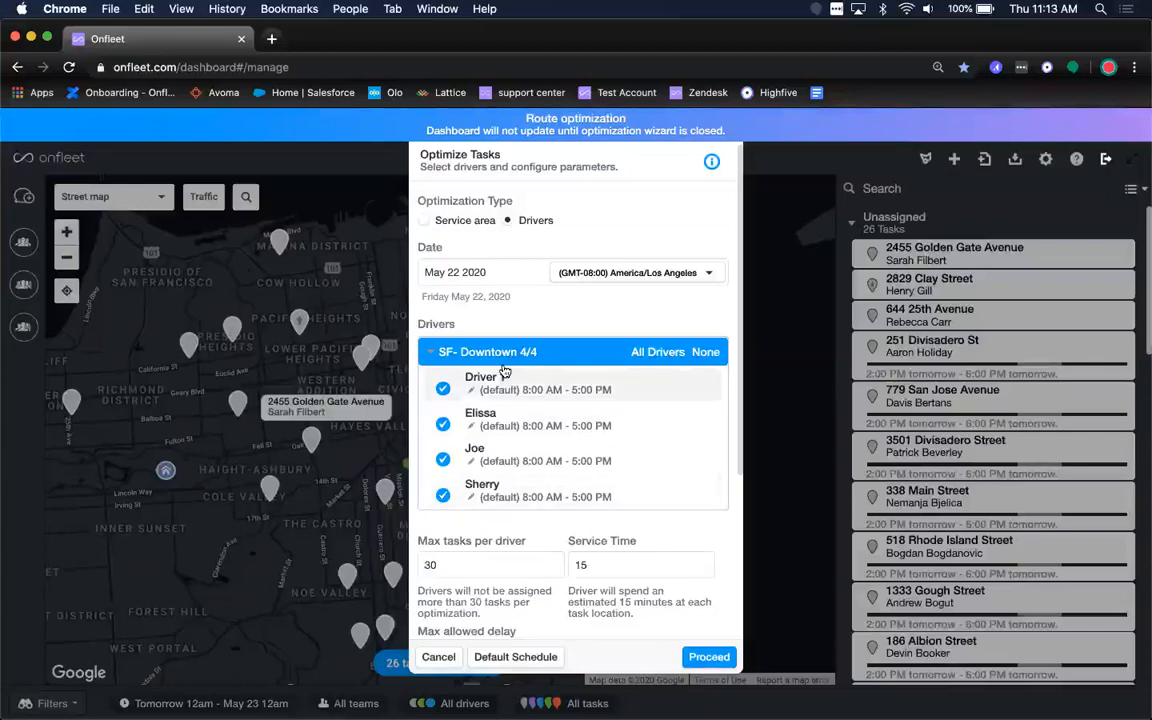
scroll(down, 3)
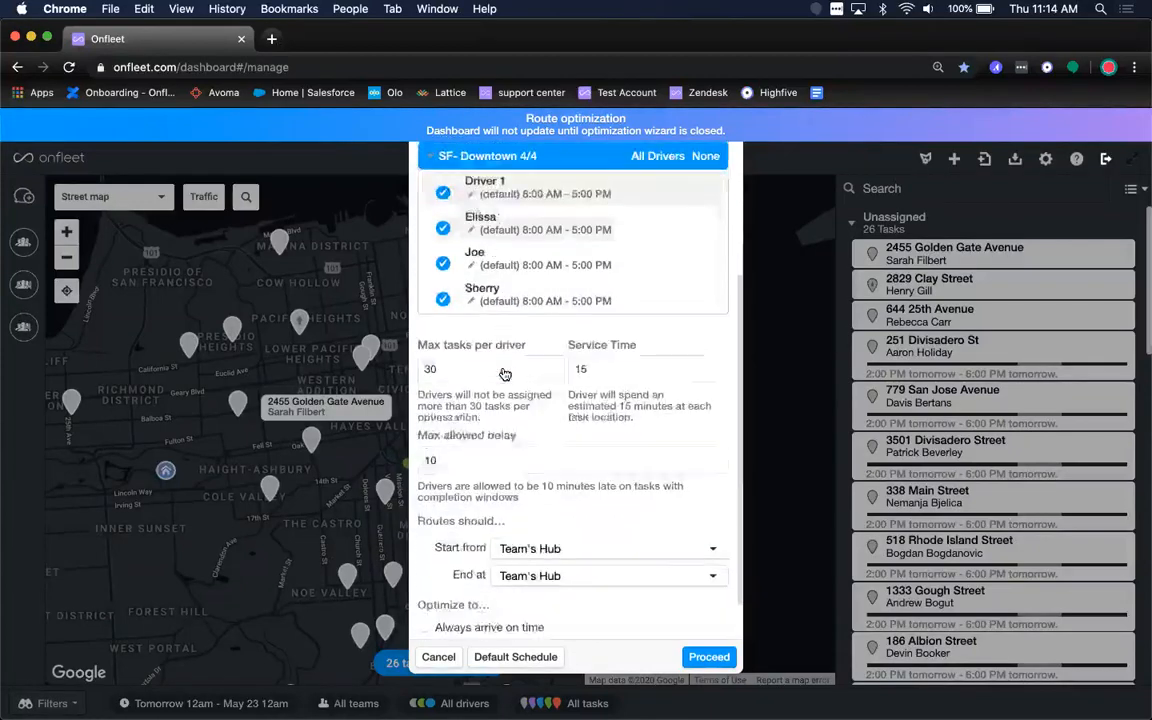
scroll(down, 3)
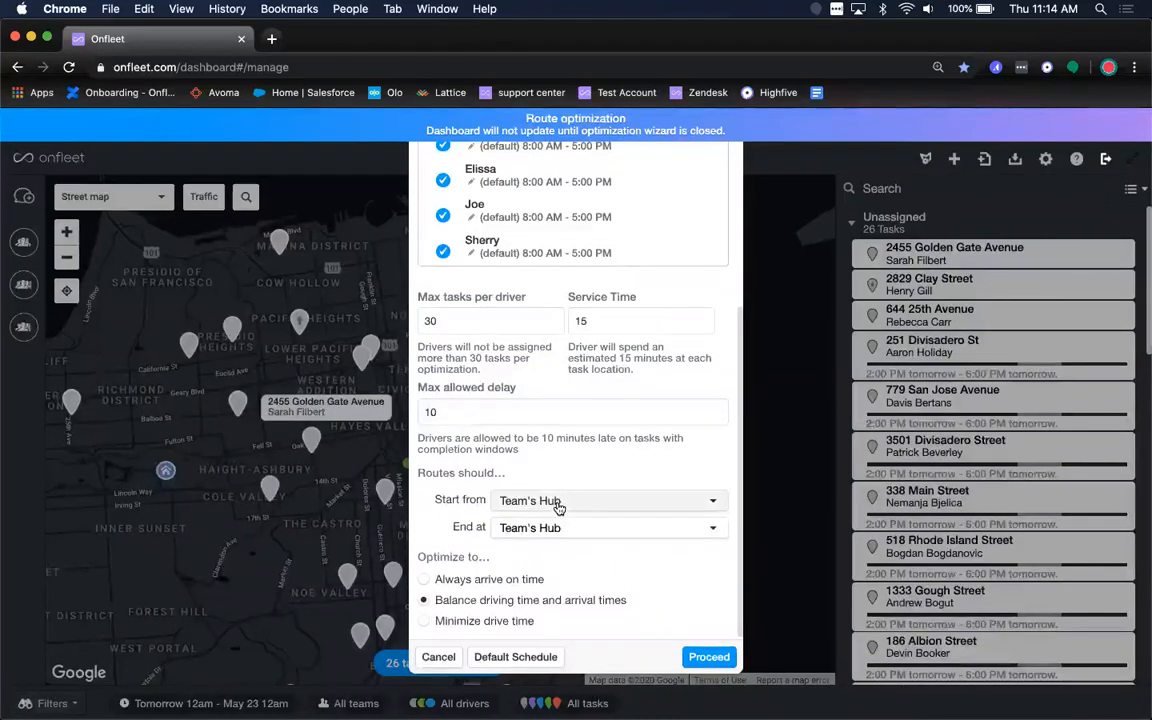
click(610, 500)
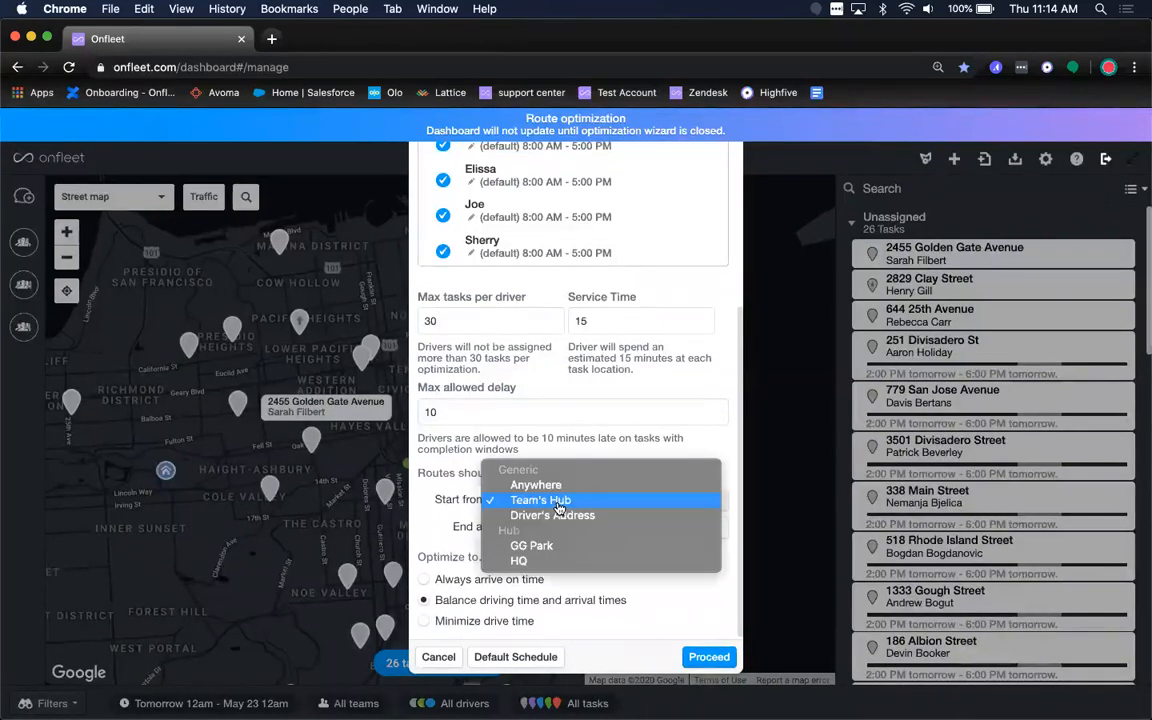
mouse_move(535, 485)
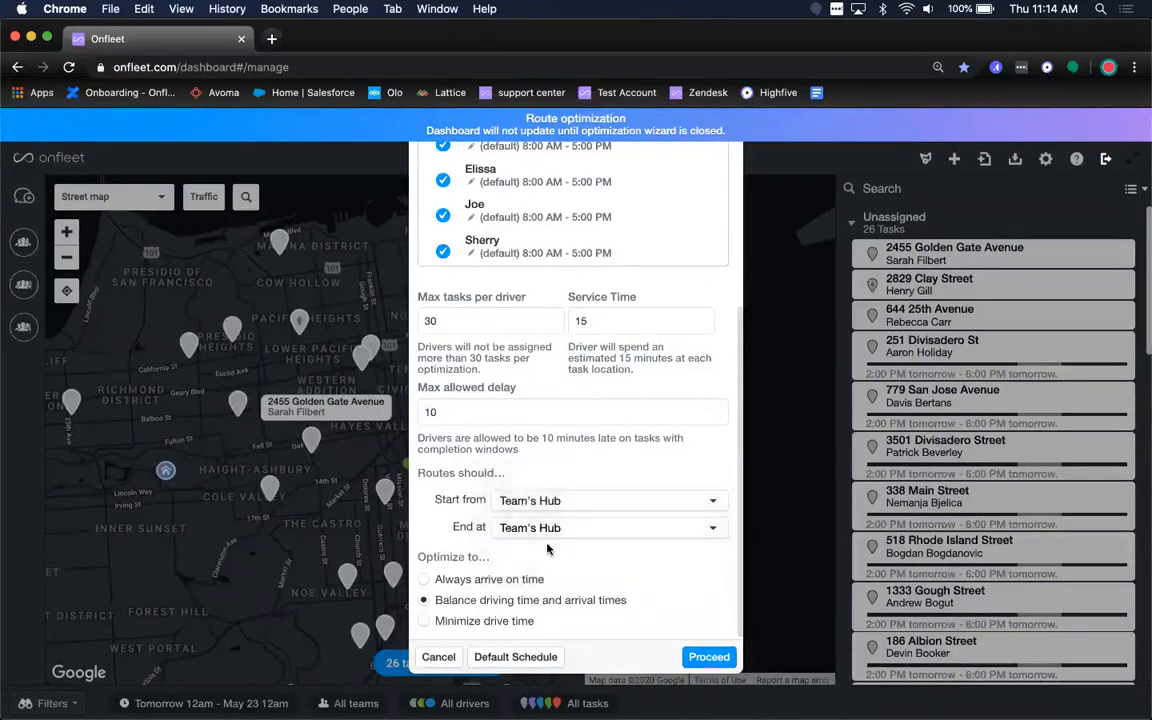
click(610, 527)
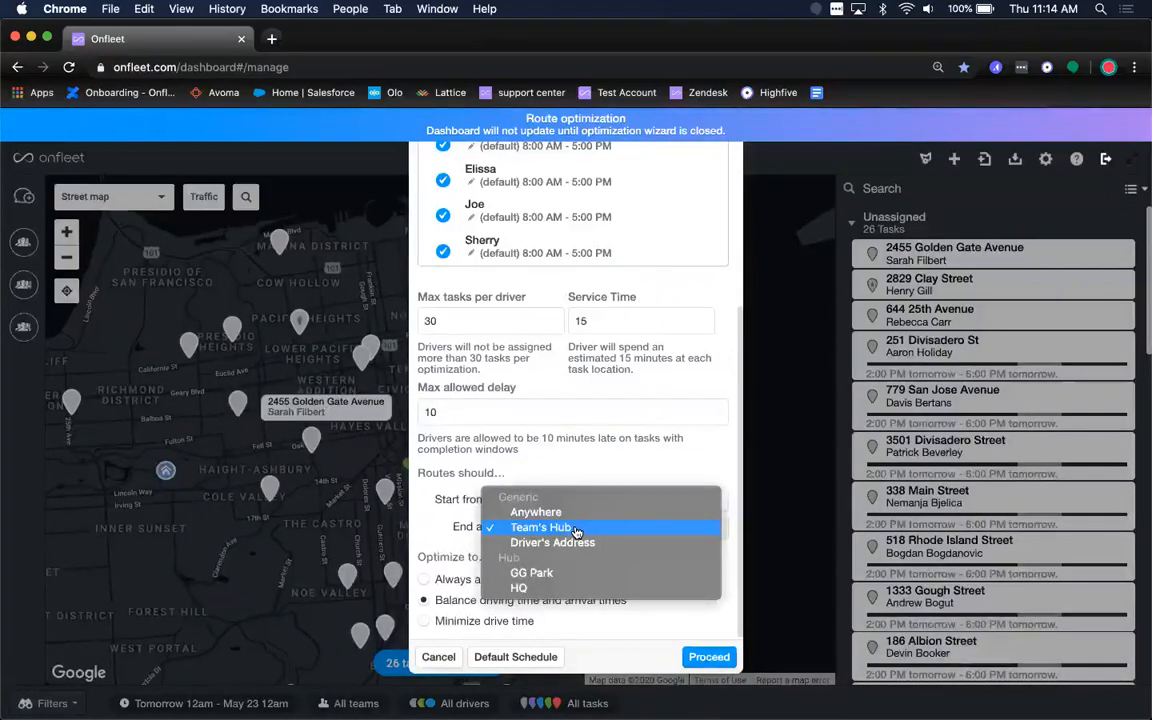
click(543, 527)
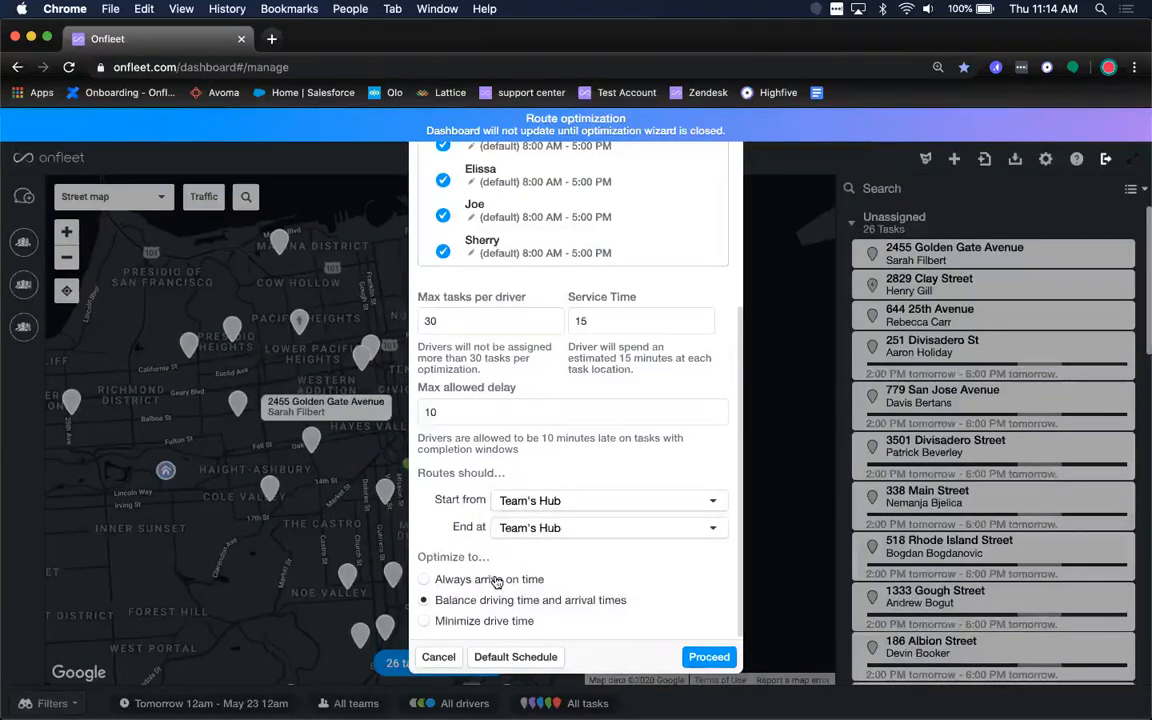
click(424, 579)
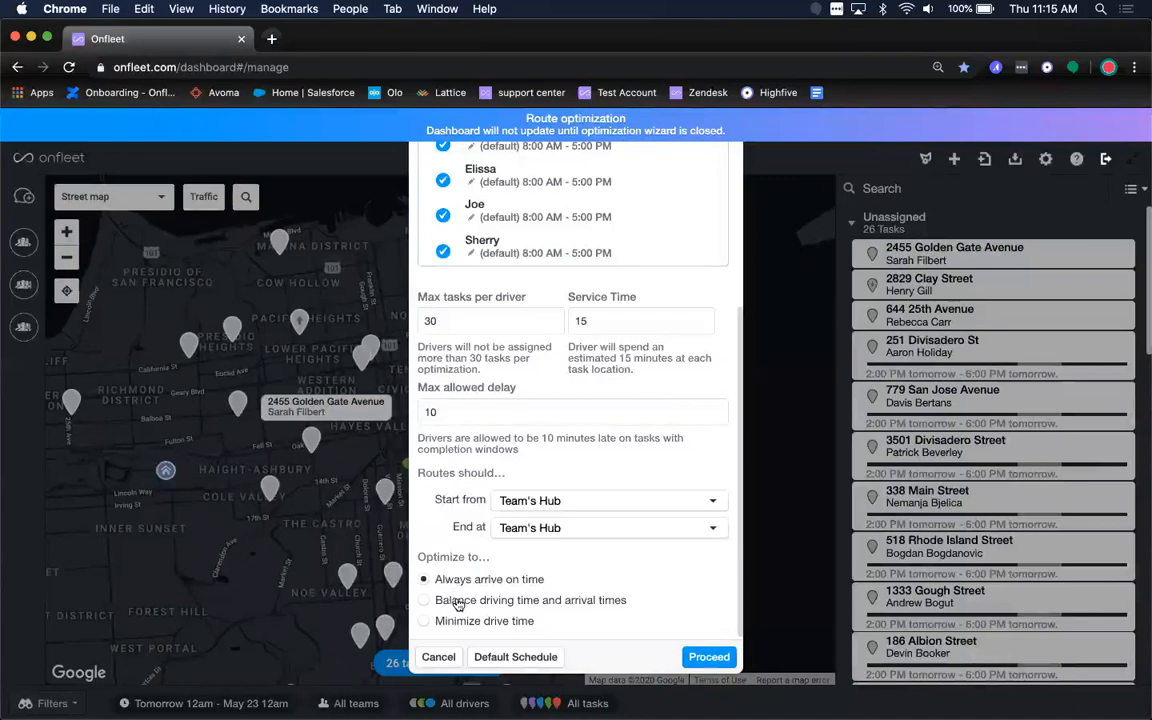
click(424, 599)
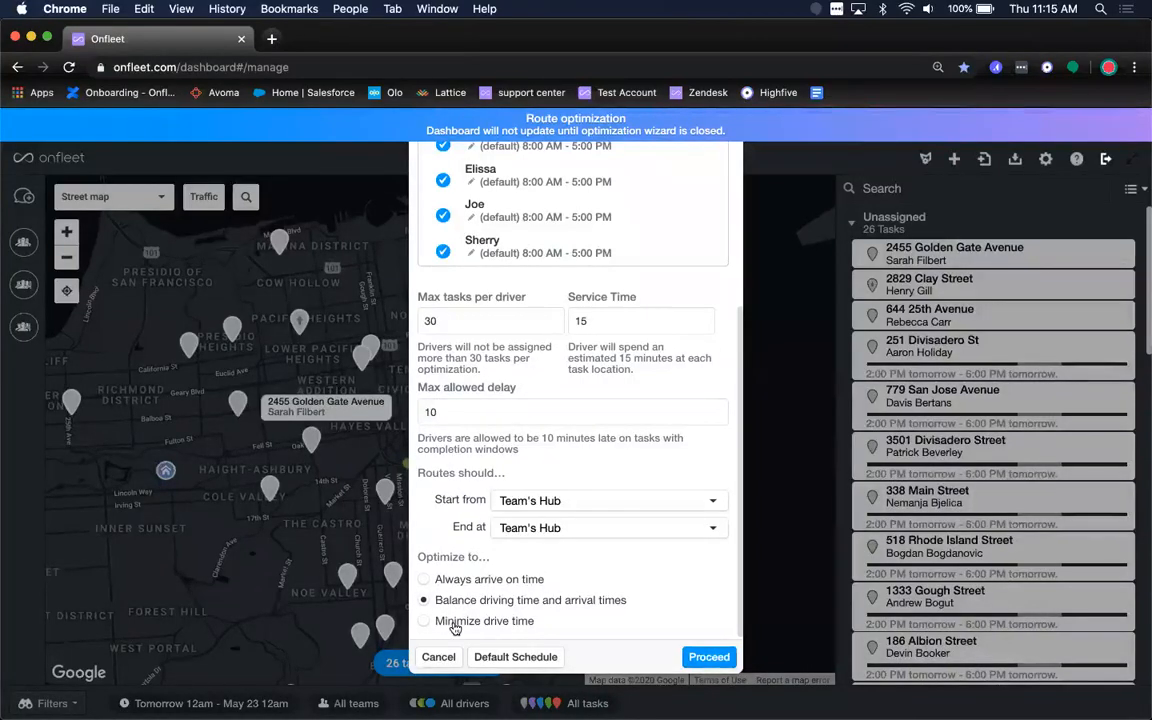
click(424, 620)
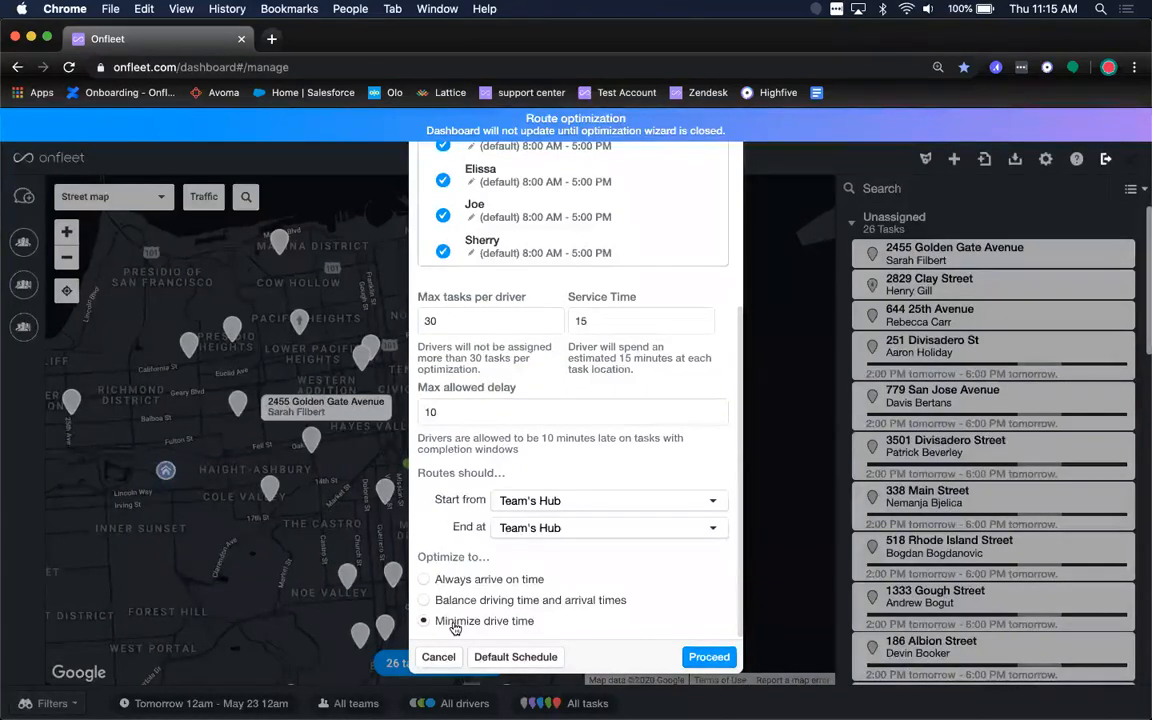
mouse_move(450, 600)
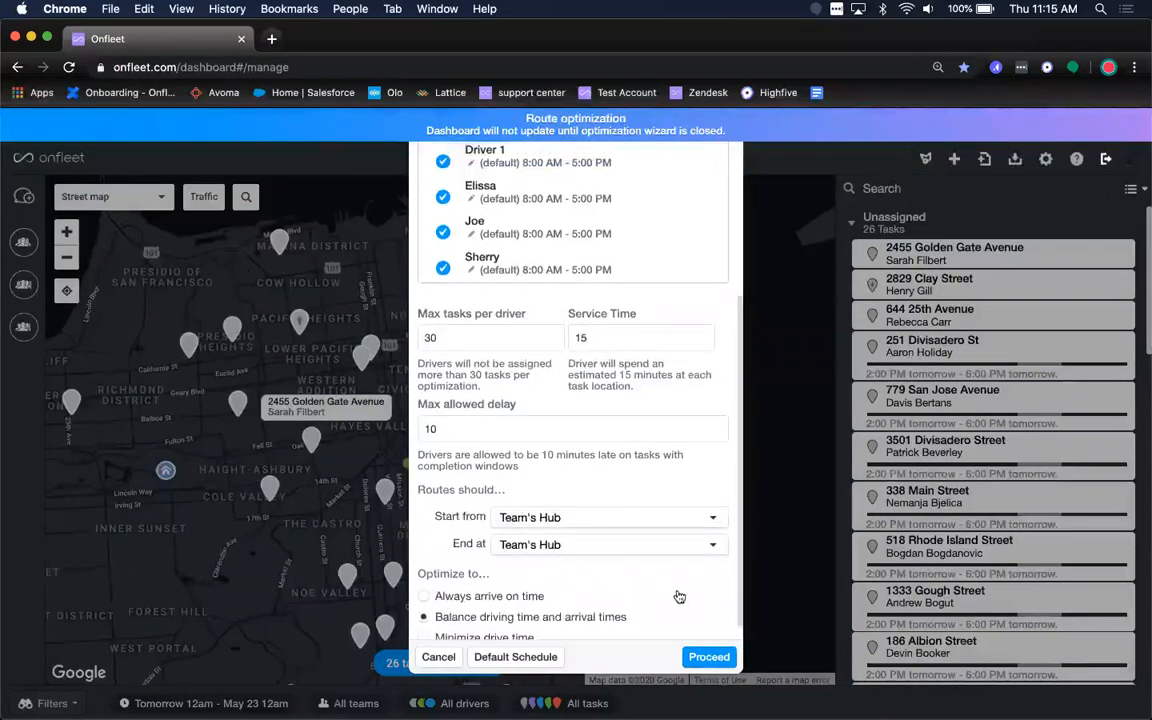
click(709, 657)
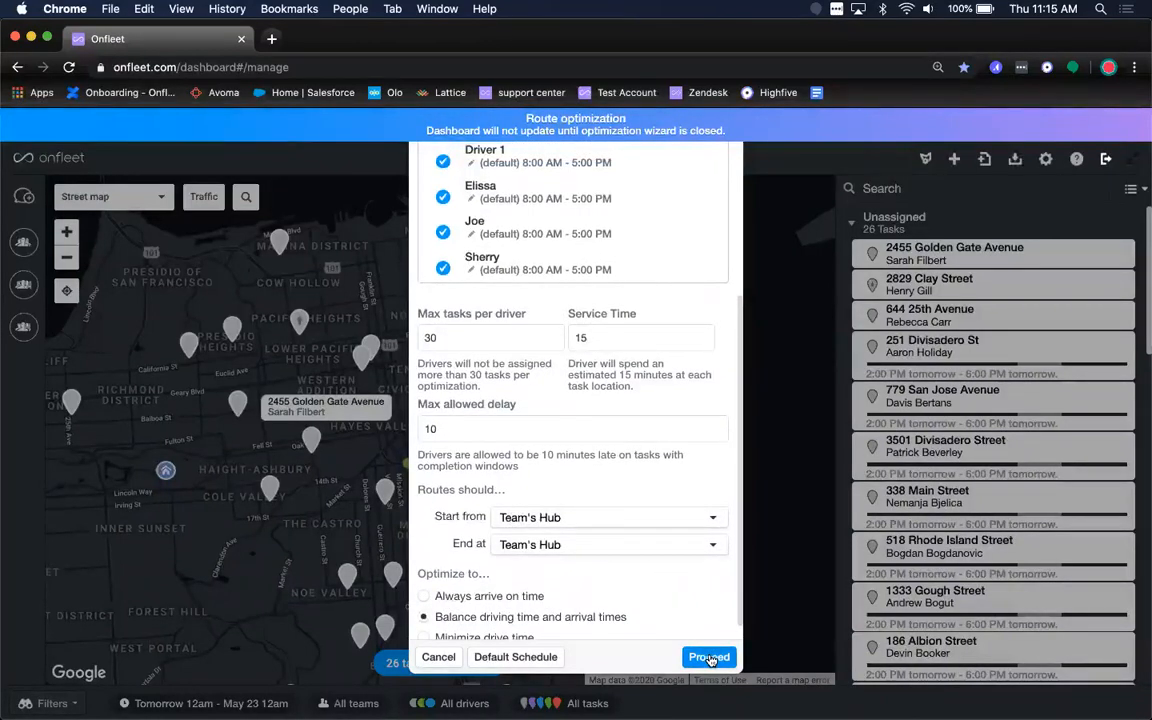
Step: Proceed past the three missing time-range warnings and confirm the 26-task optimization
click(709, 657)
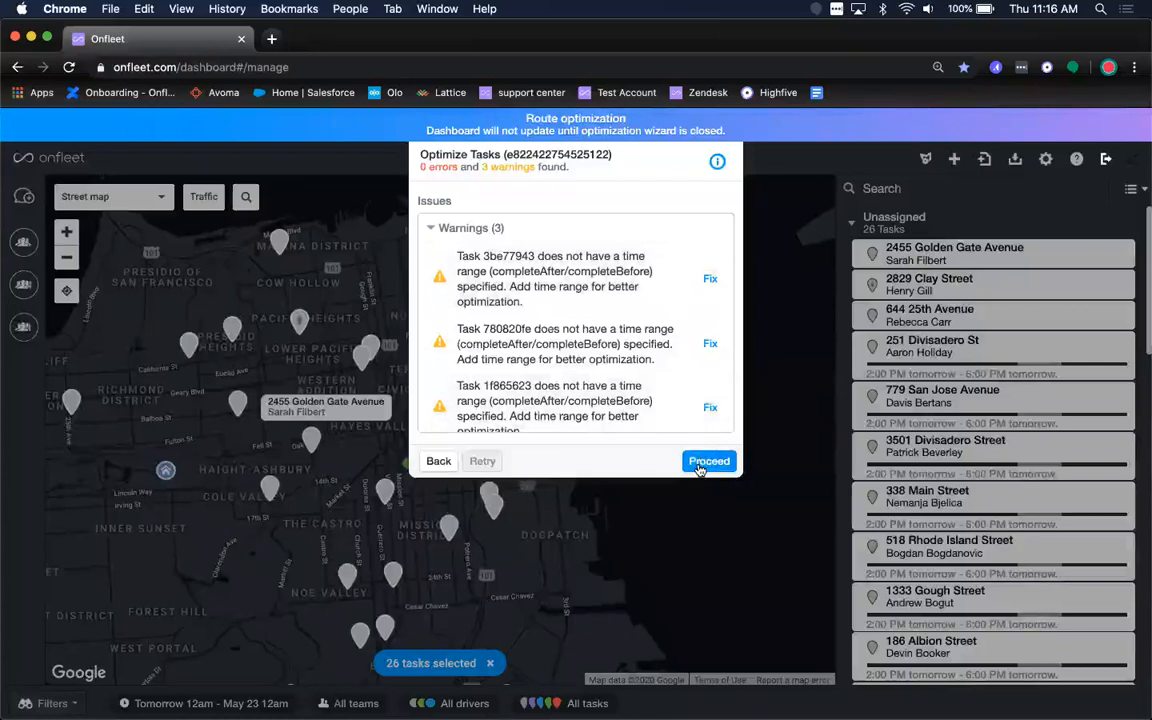
click(709, 461)
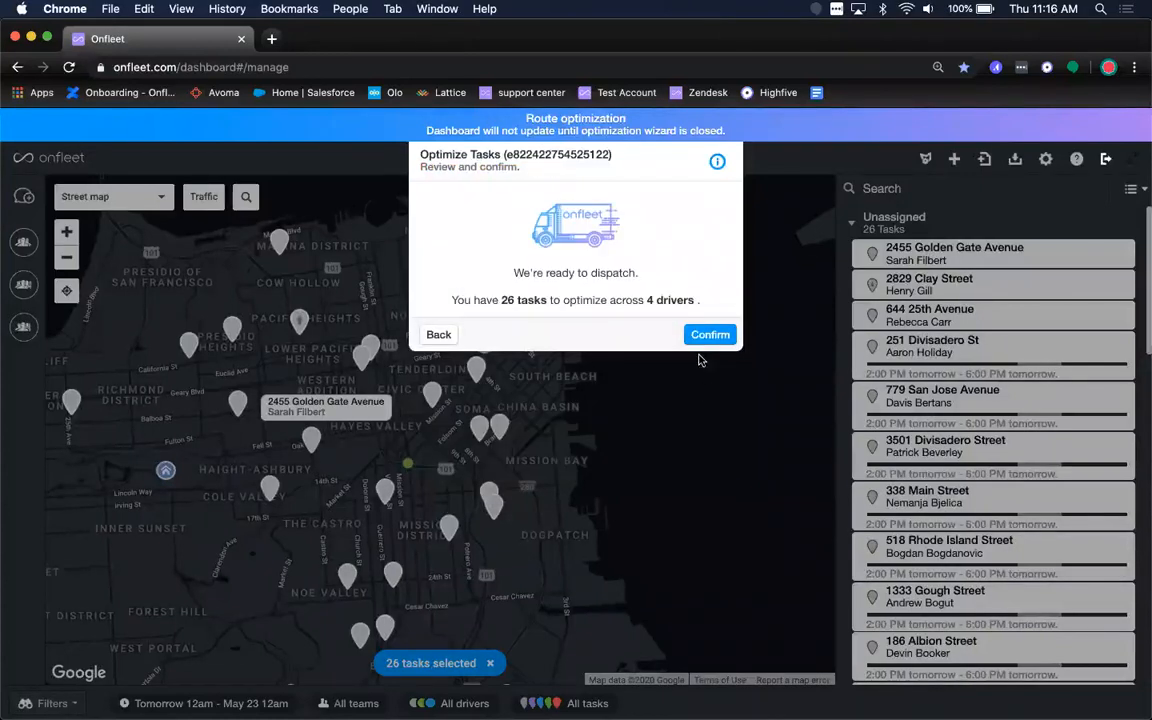
click(710, 334)
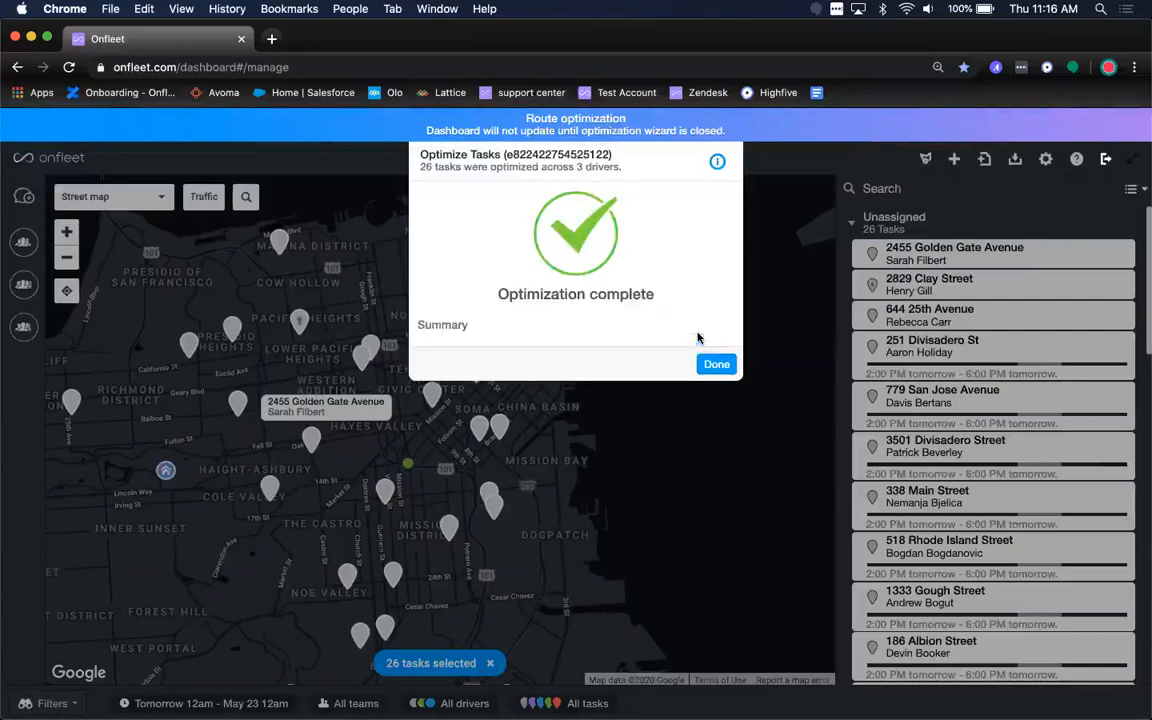
Step: Dismiss the summary and draw Elissa's seven-stop route with ETAs from 2:34 to 4:31 PM
click(716, 363)
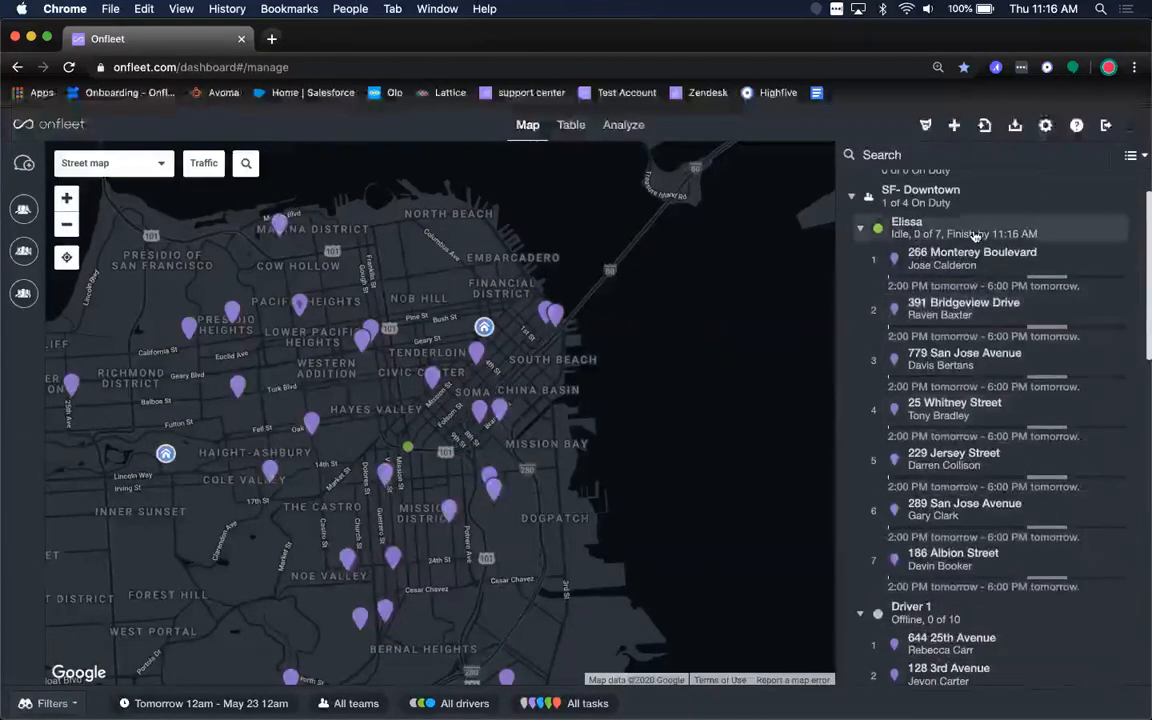
click(906, 227)
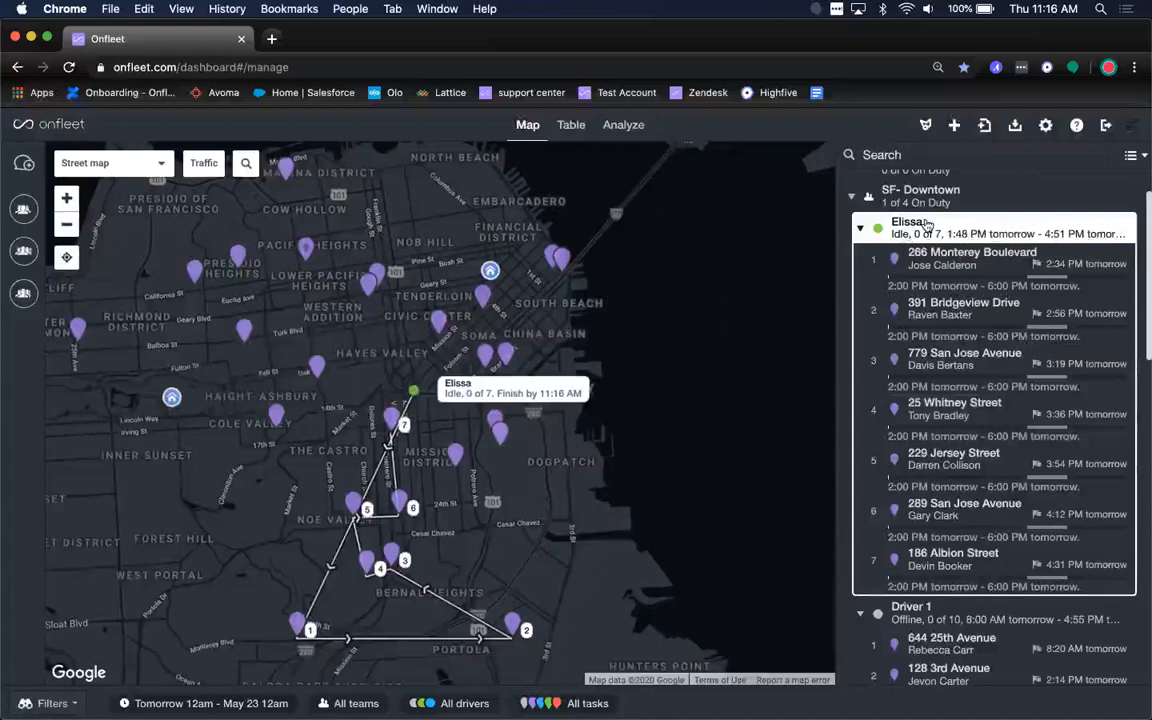
mouse_move(310, 630)
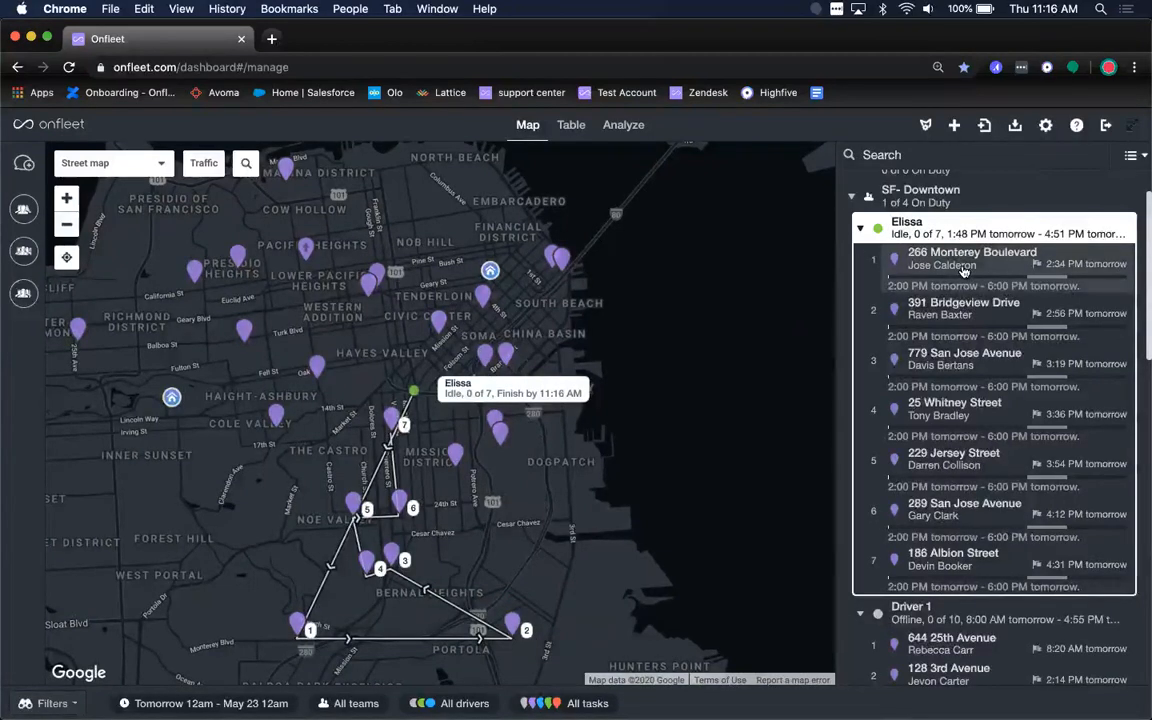
mouse_move(1037, 264)
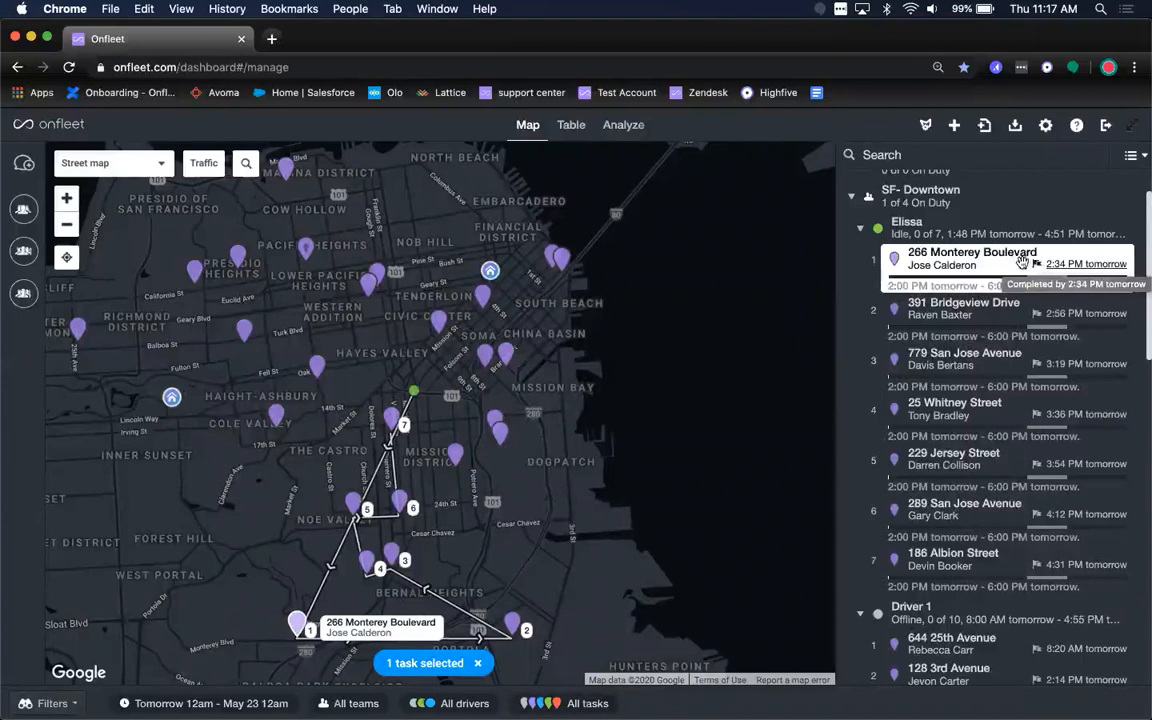
mouse_move(850, 304)
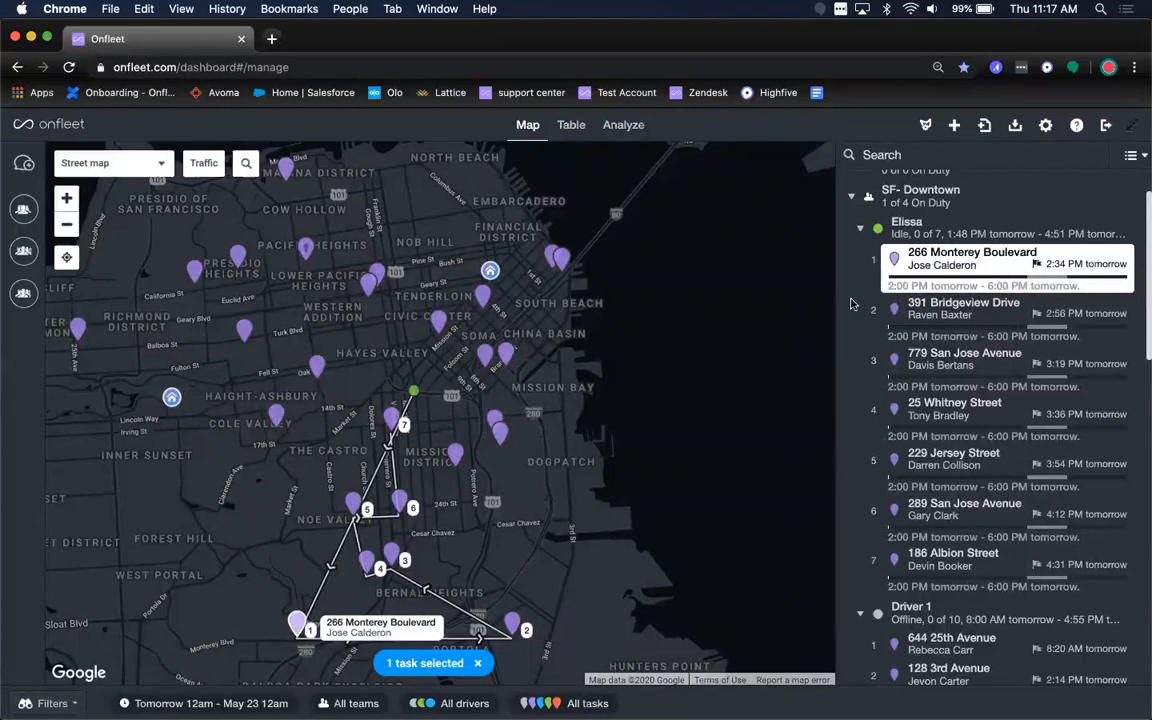